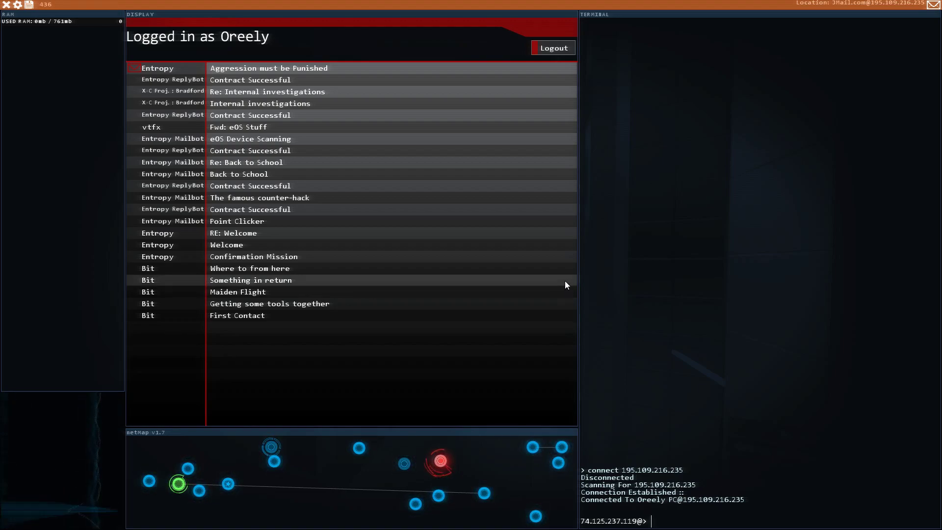
mouse_move(310, 77)
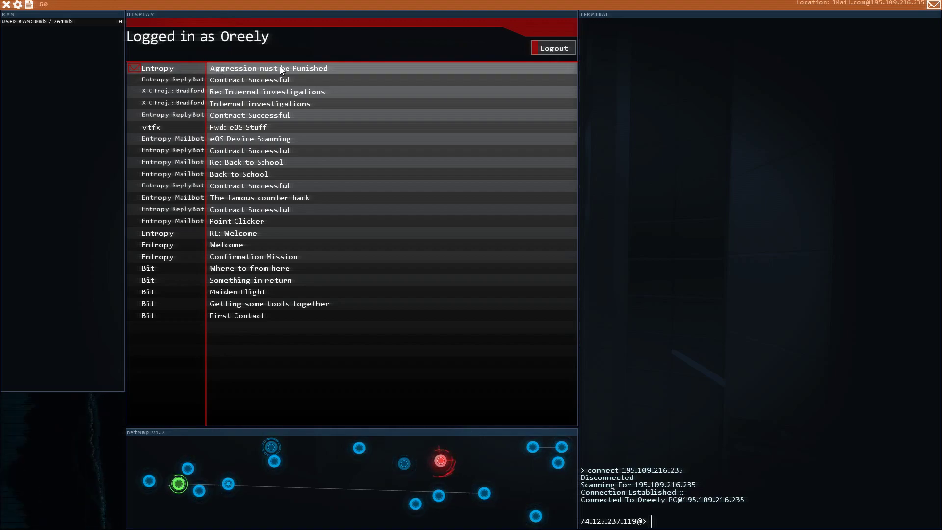
- Open Entropy's 'Aggression must be Punished' email about Naix and the Proxy_Node-X04 link
click(268, 67)
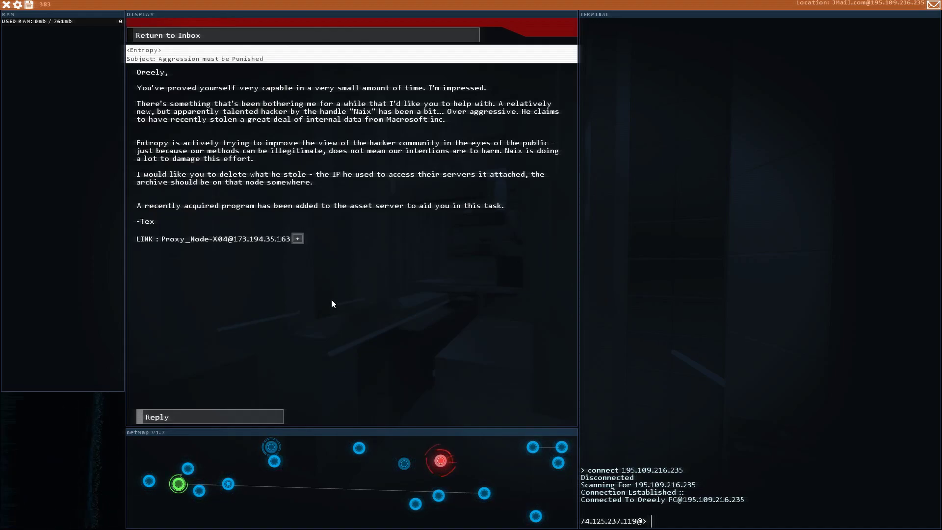
mouse_move(269, 92)
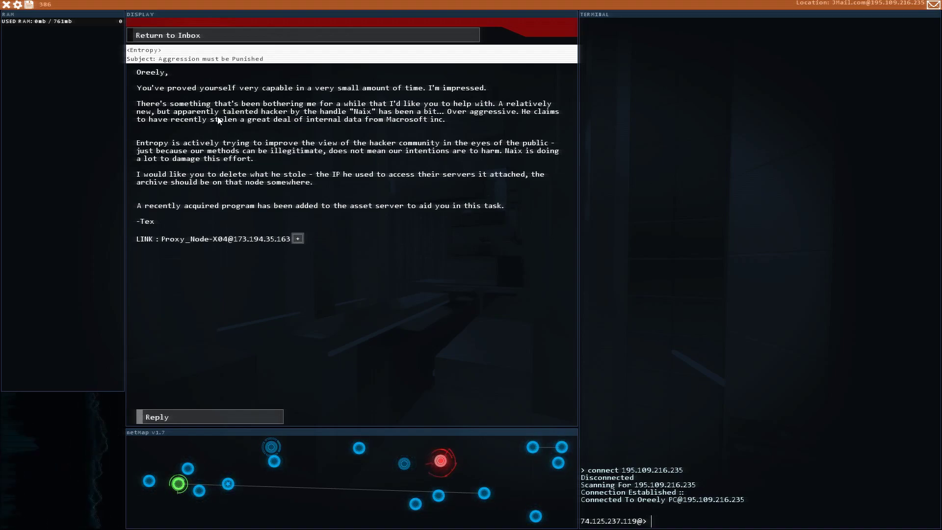
mouse_move(229, 126)
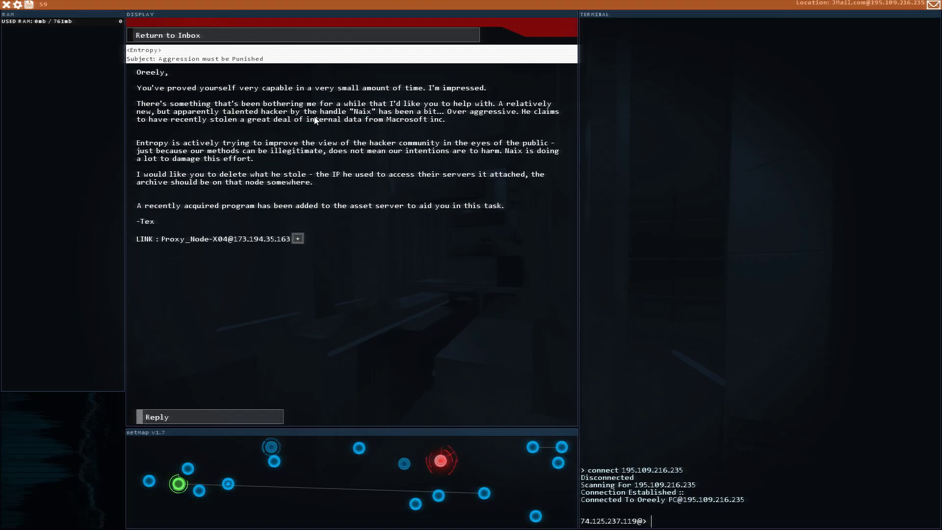
mouse_move(437, 116)
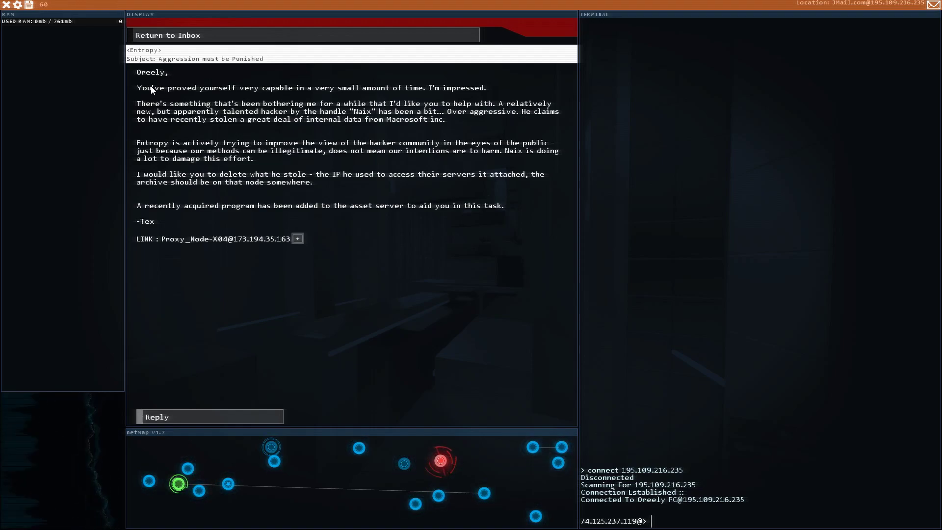
mouse_move(298, 136)
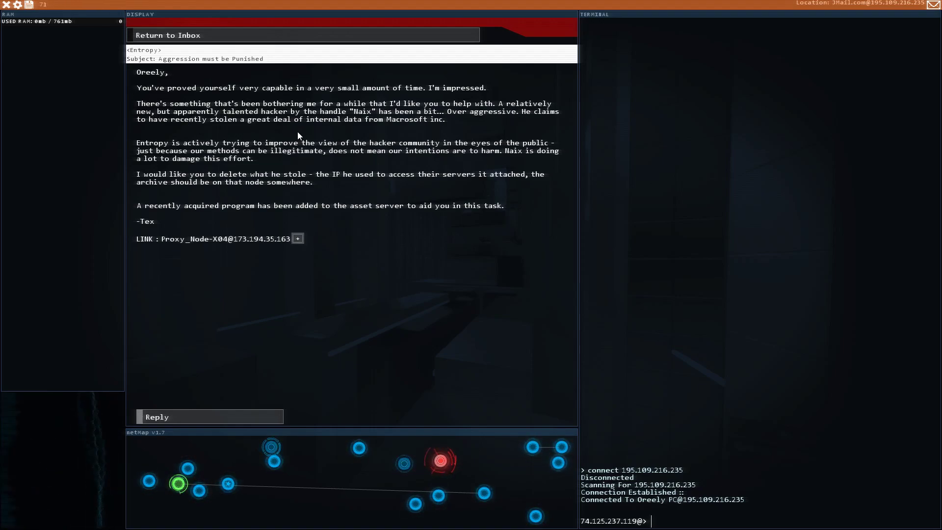
mouse_move(373, 110)
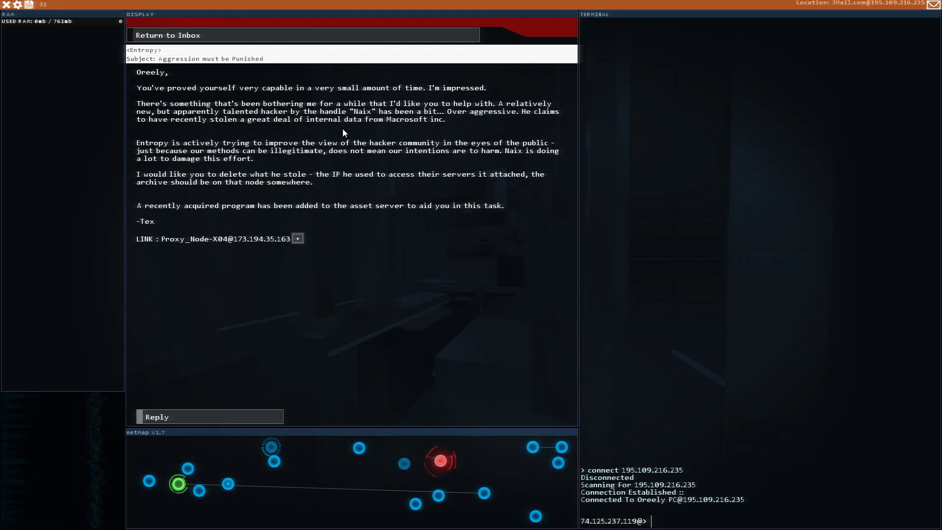
mouse_move(173, 155)
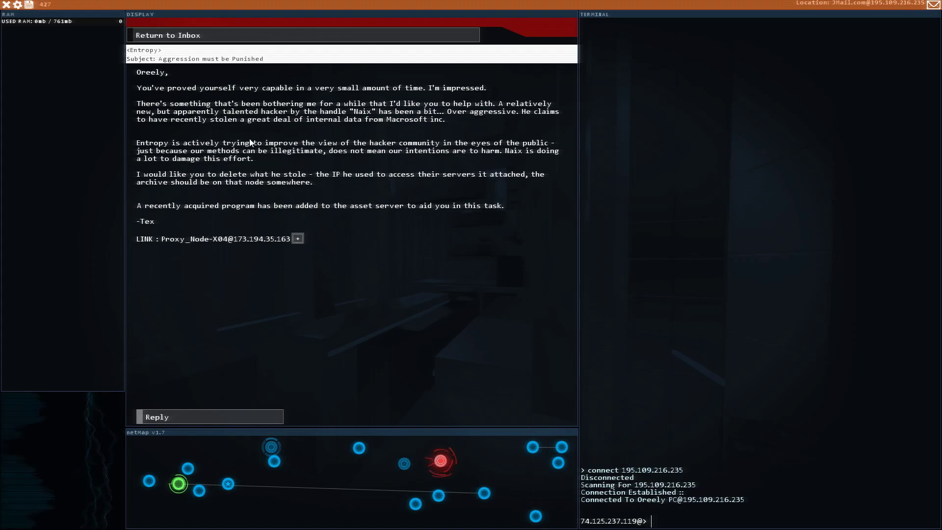
mouse_move(262, 163)
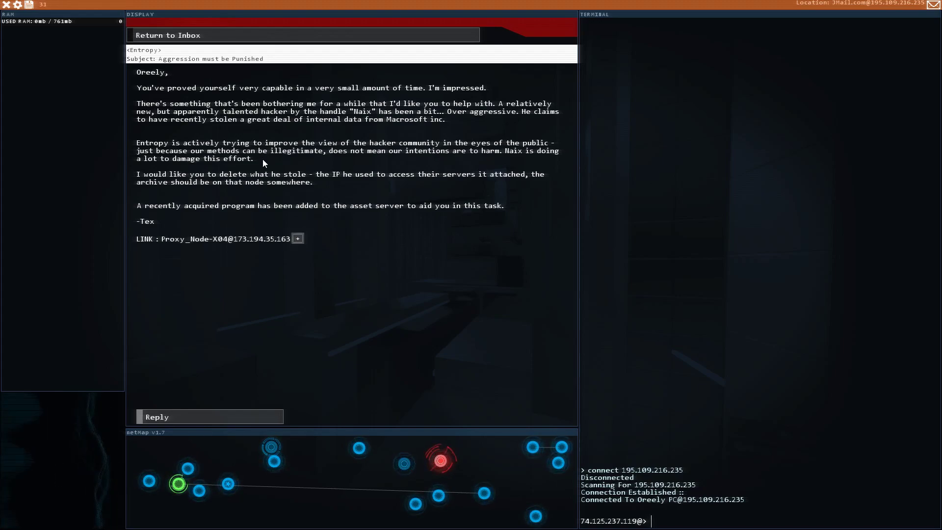
mouse_move(328, 163)
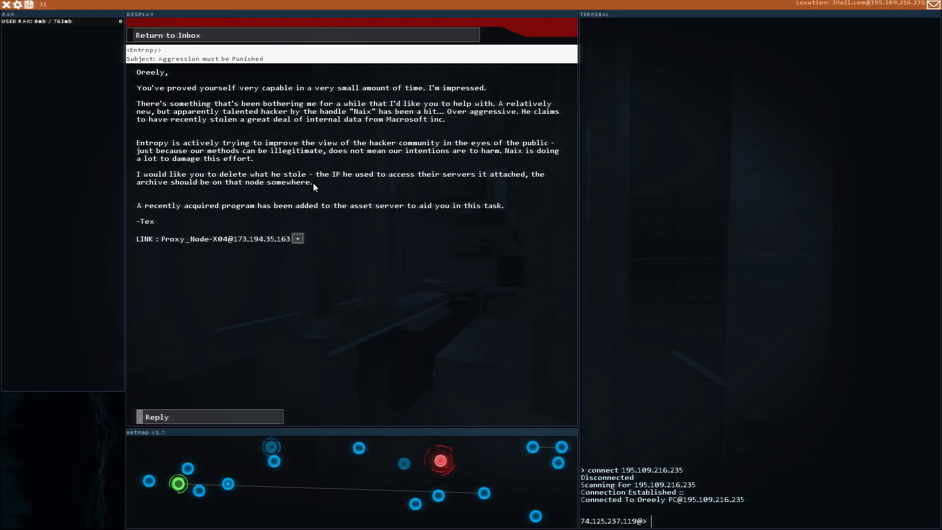
mouse_move(168, 217)
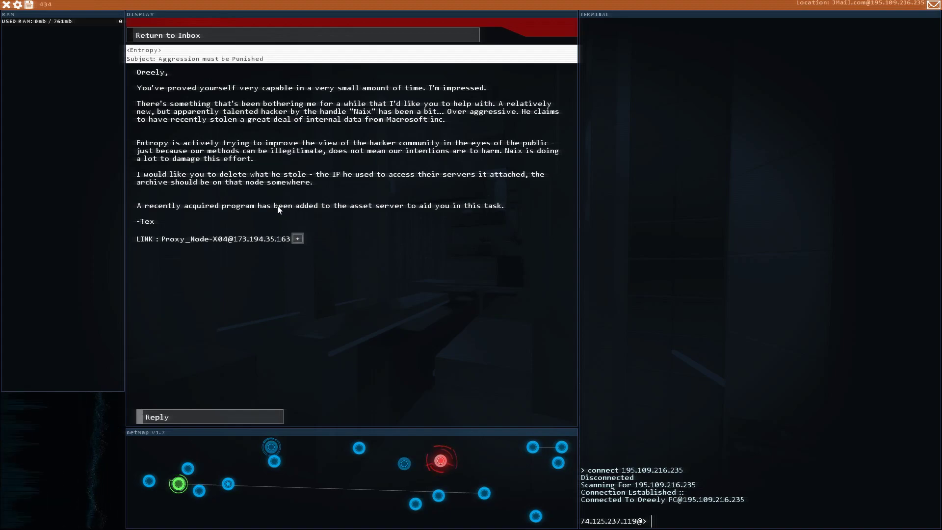
mouse_move(356, 209)
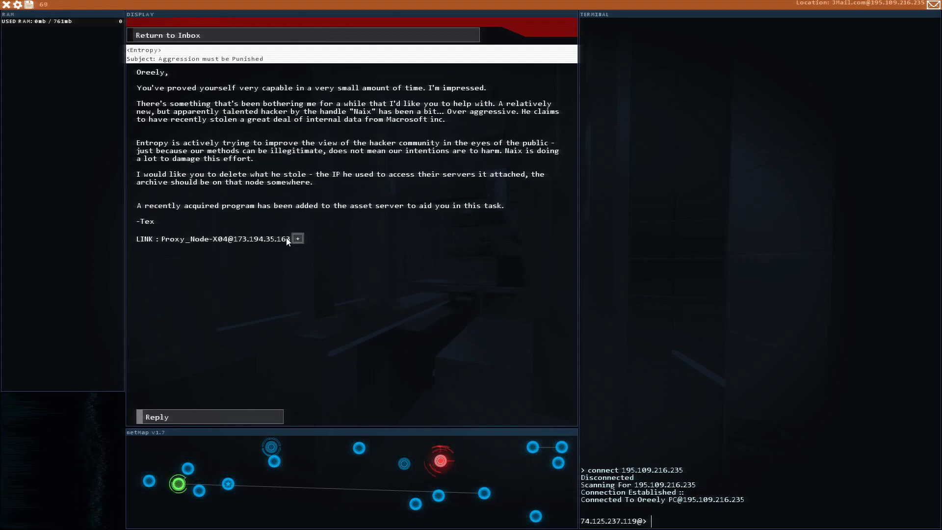
mouse_move(271, 460)
text(connect 16.44.61.35)
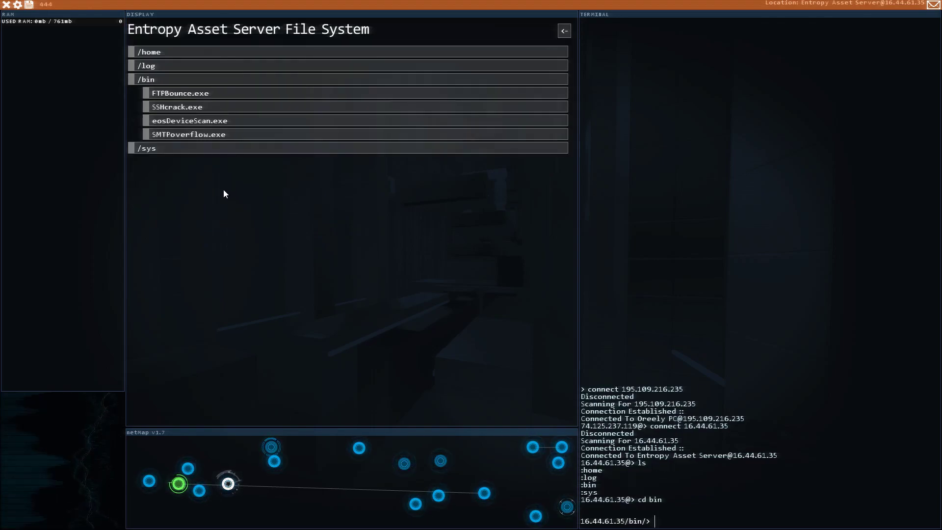
- Copy SMTPoverflow.exe into the local bin with scp, then run shell on Viper-Battlestation
text(scp)
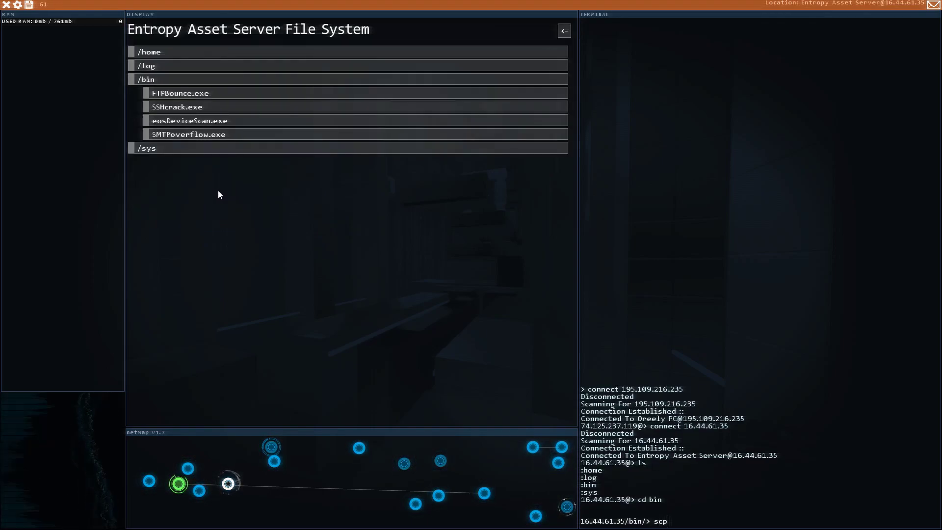
text(s)
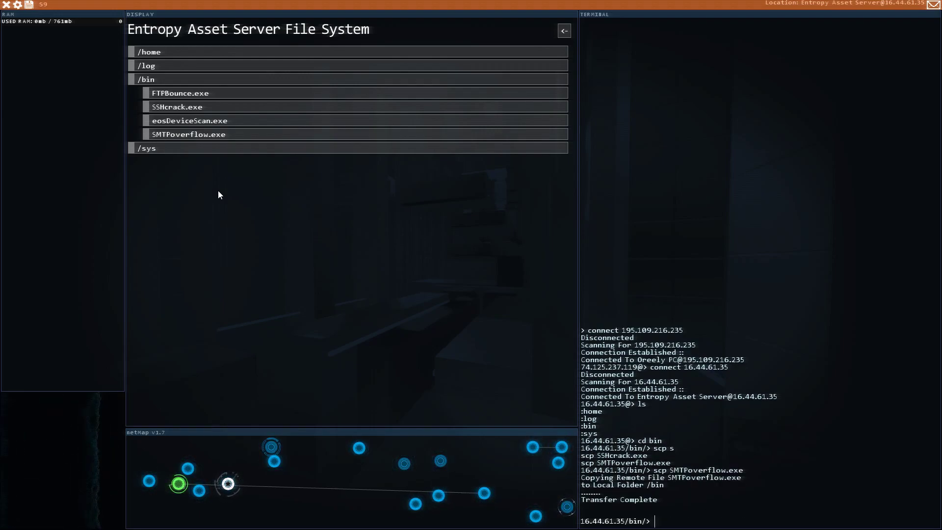
mouse_move(198, 492)
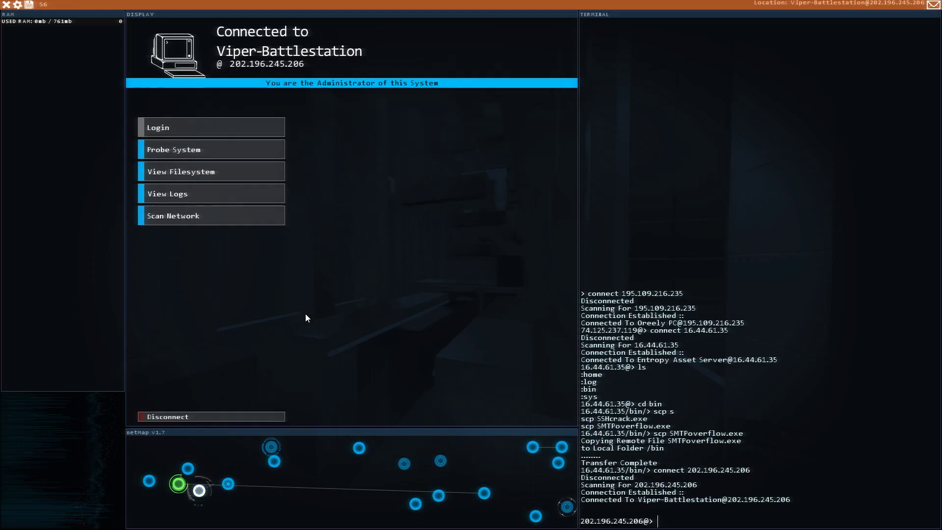
text(shel)
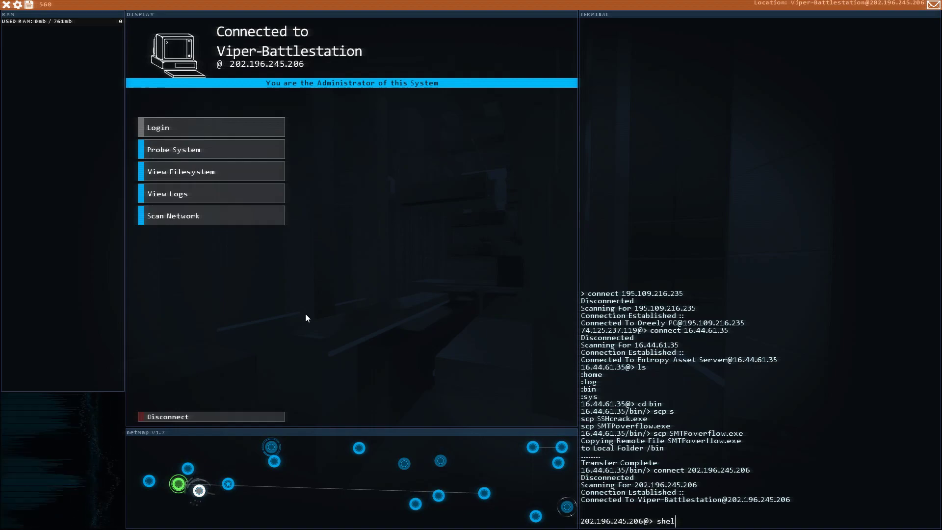
key(Return)
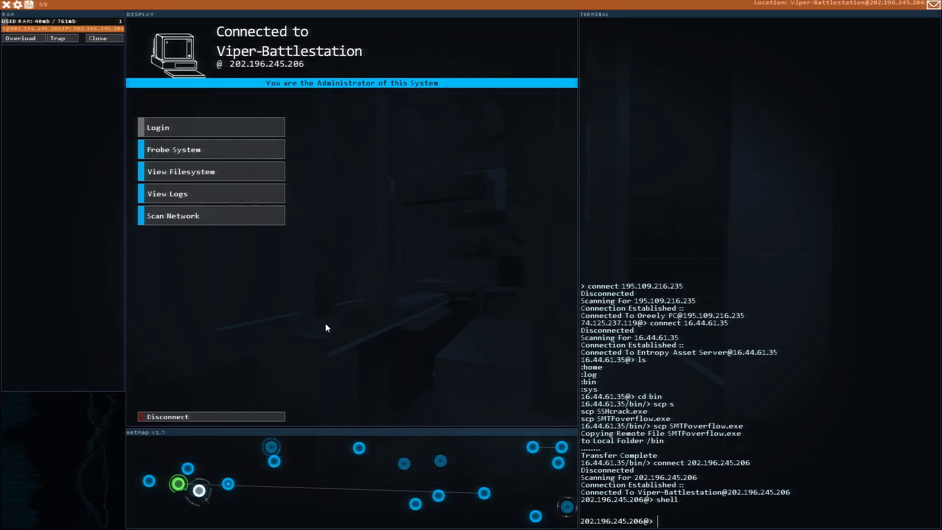
mouse_move(294, 279)
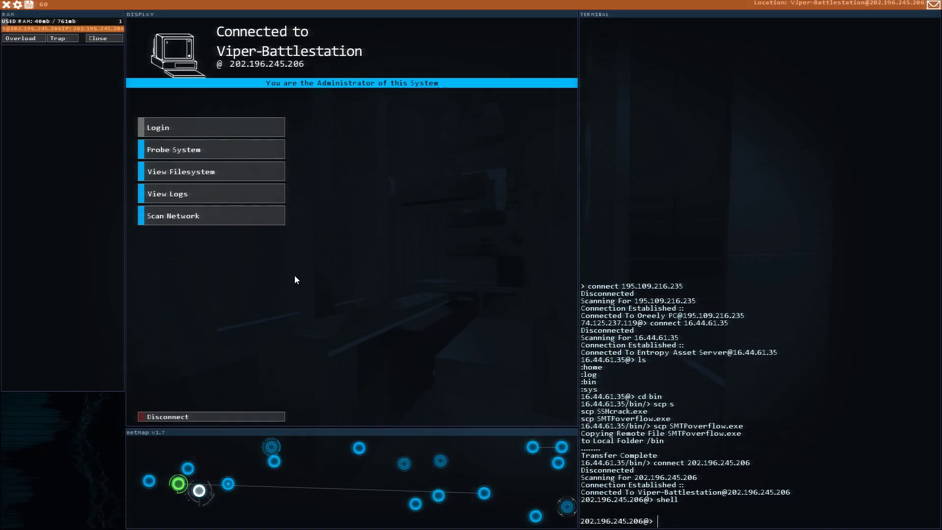
mouse_move(318, 267)
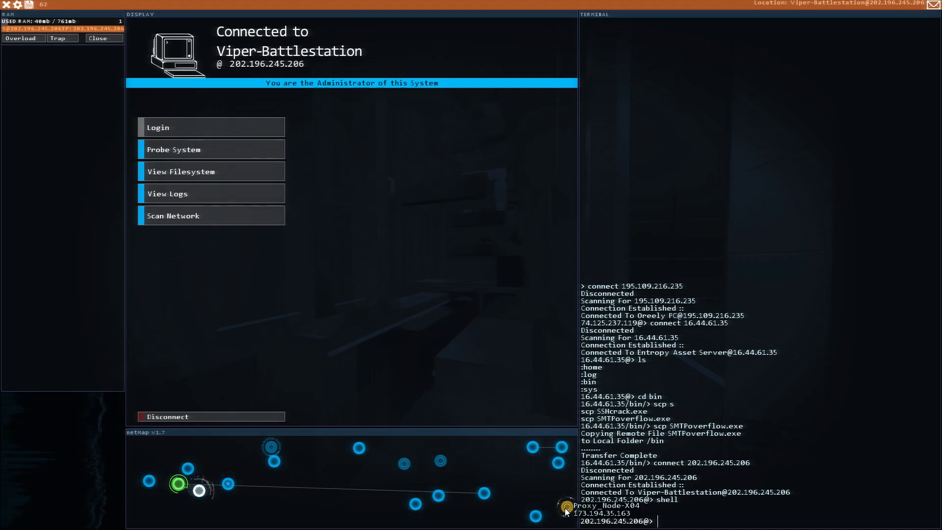
- Probe Proxy_Node-X04 and crack it with SSHcrack, FTPBounce 21, SMTPoverflow 25 and PortHack
click(564, 506)
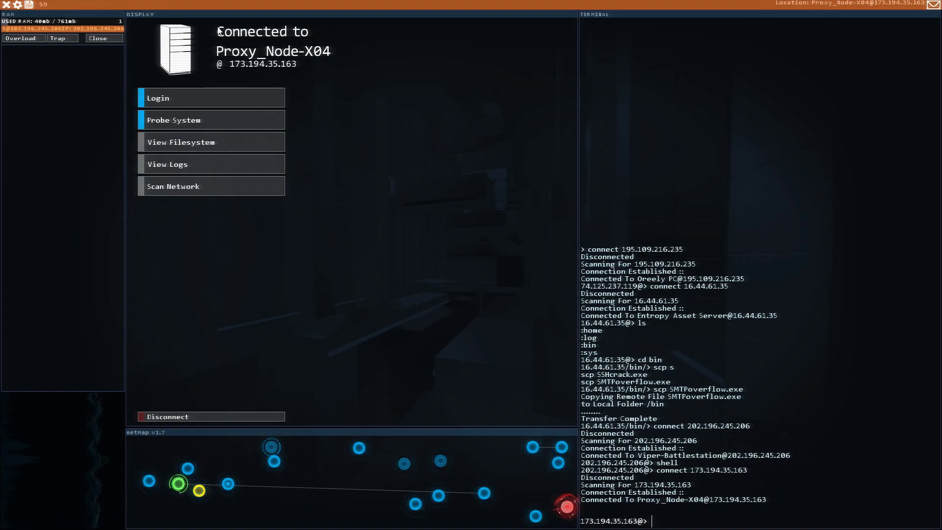
mouse_move(603, 216)
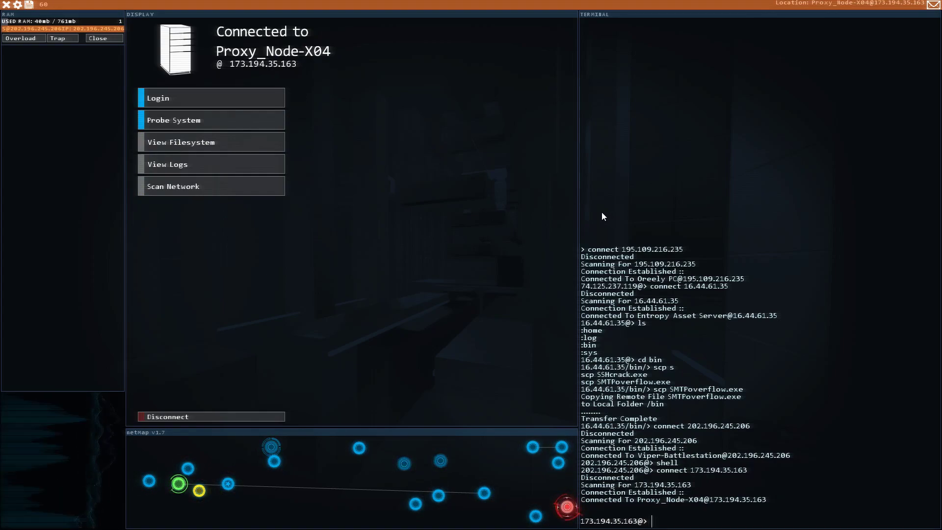
mouse_move(563, 509)
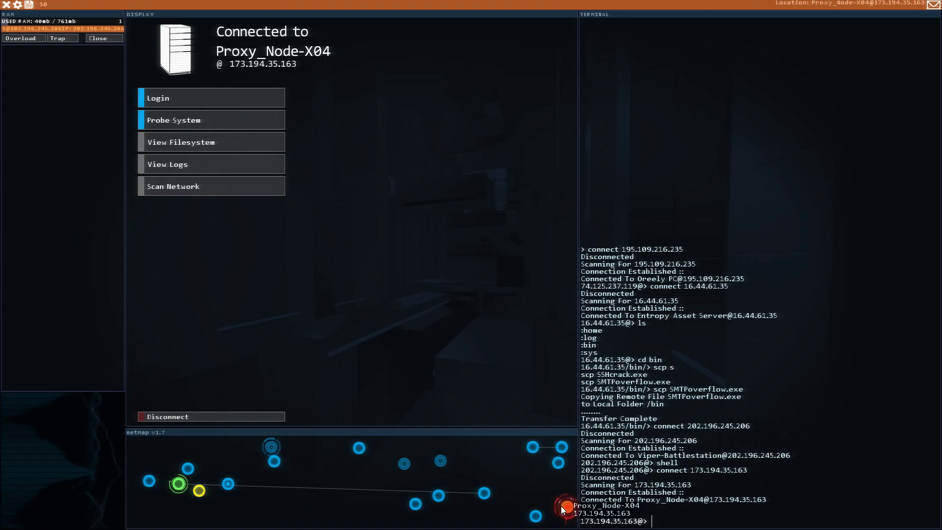
mouse_move(447, 311)
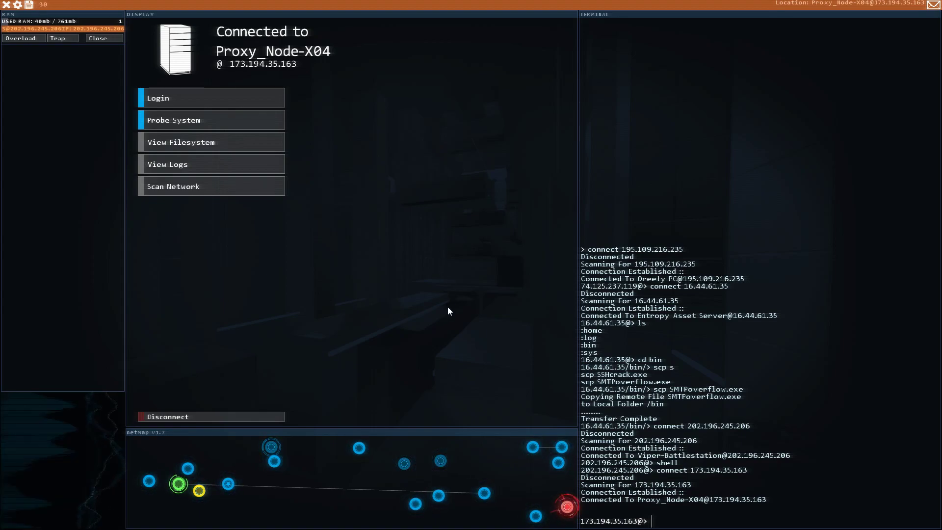
click(211, 120)
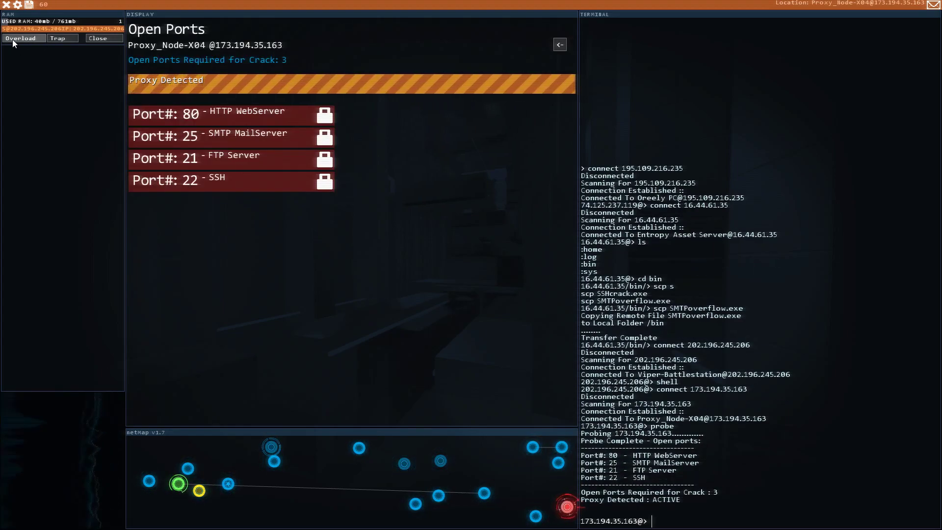
mouse_move(277, 62)
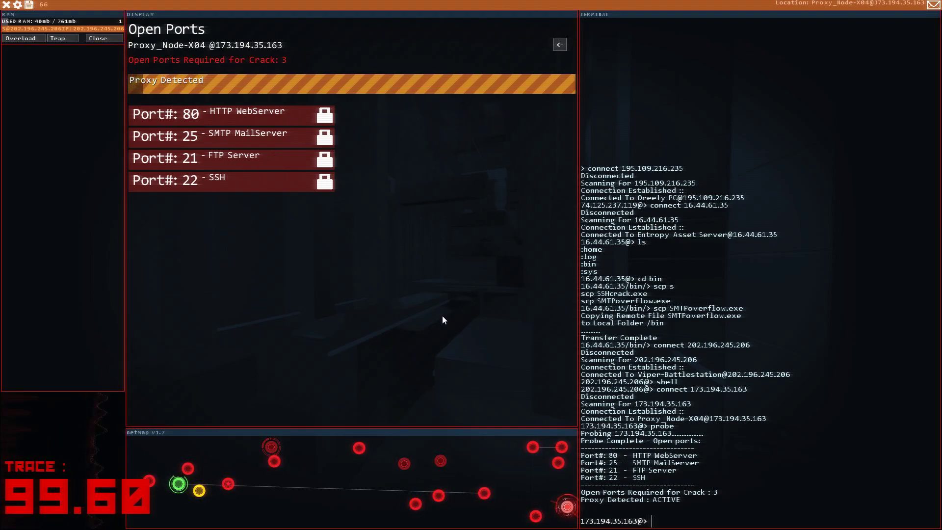
text(ss)
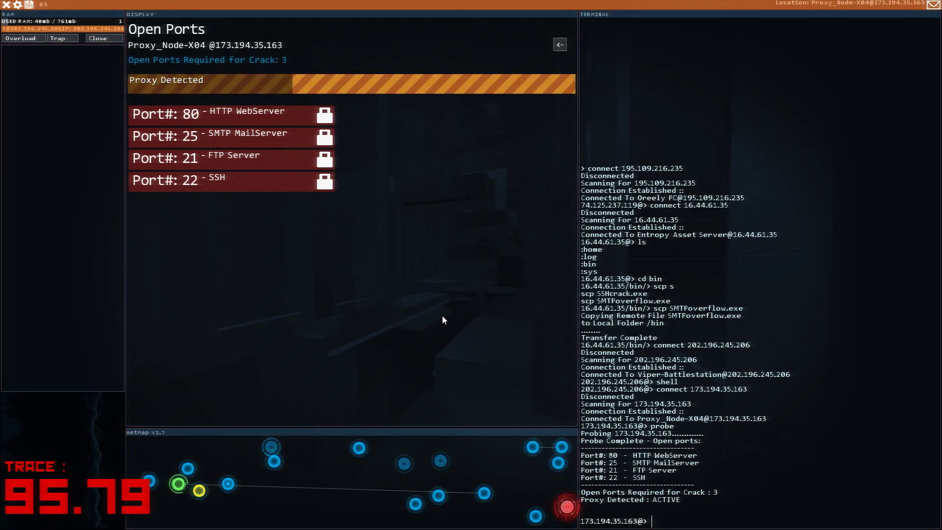
text(FTPBounce)
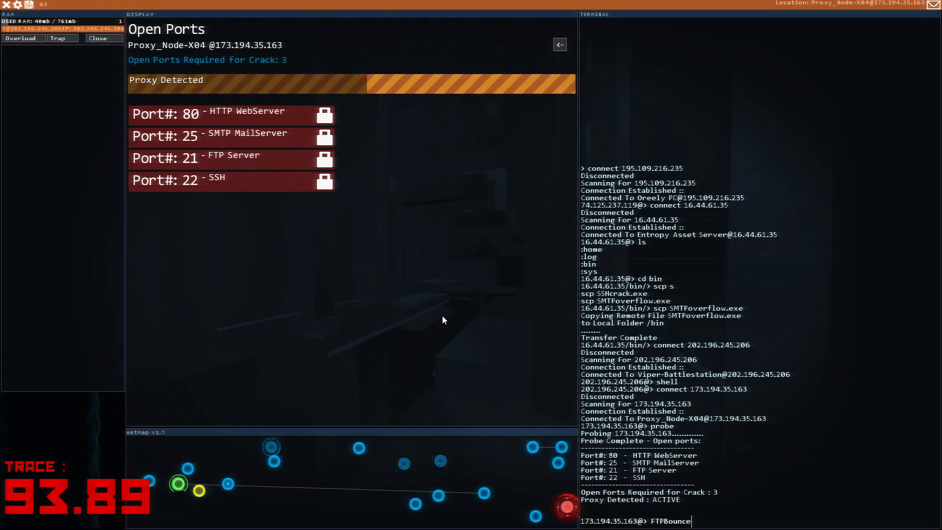
text(21)
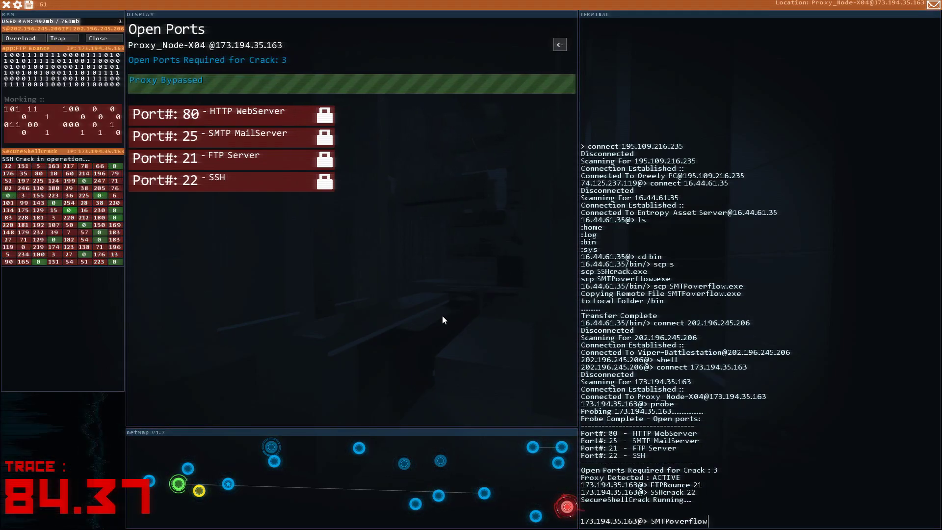
text(25)
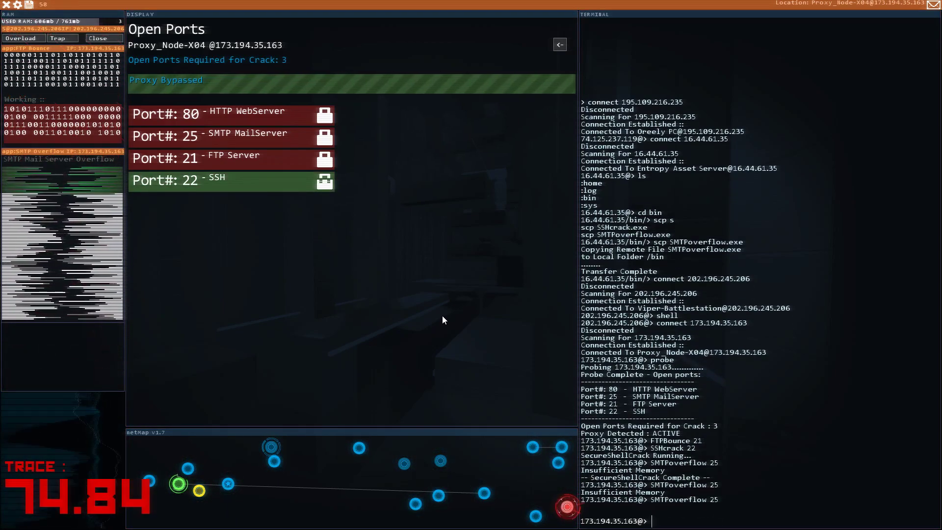
text(PortHack)
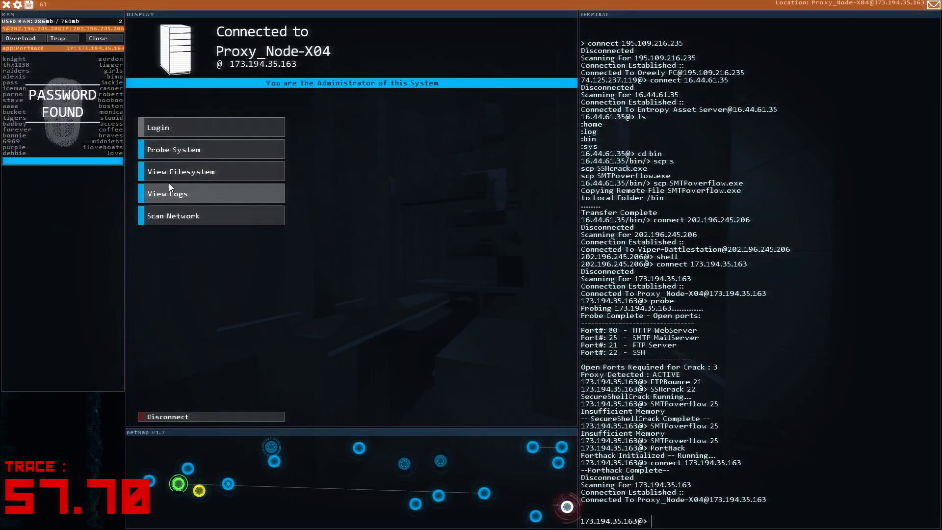
- Browse Proxy_Node-X04's file system and delete all its log entries with rm *
click(211, 172)
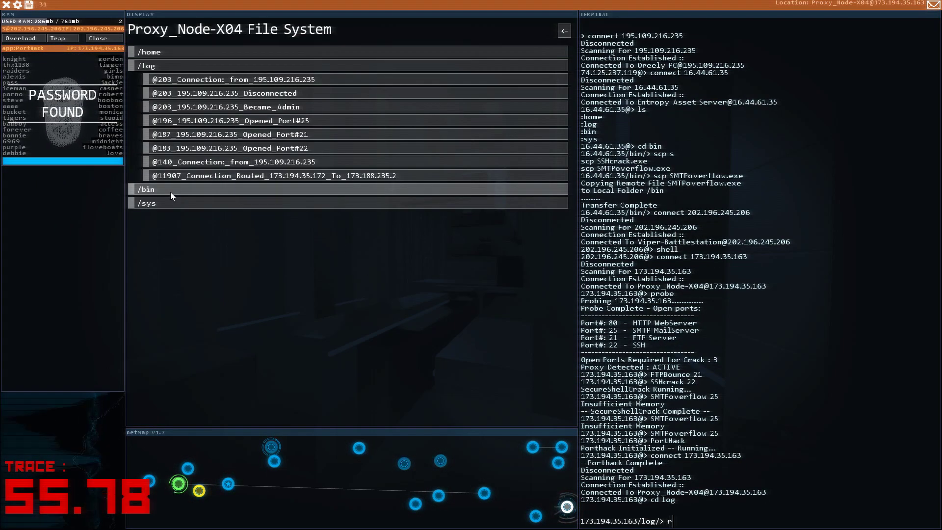
text(m)
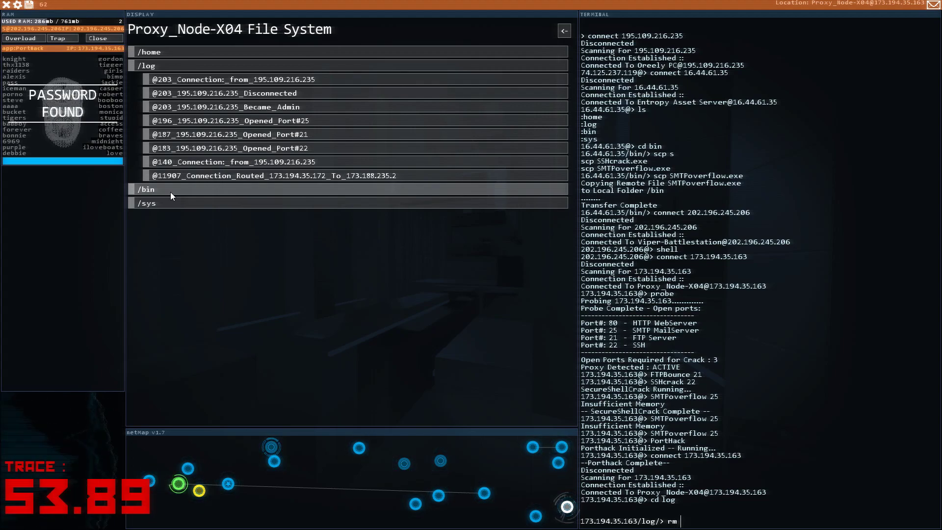
key(Return)
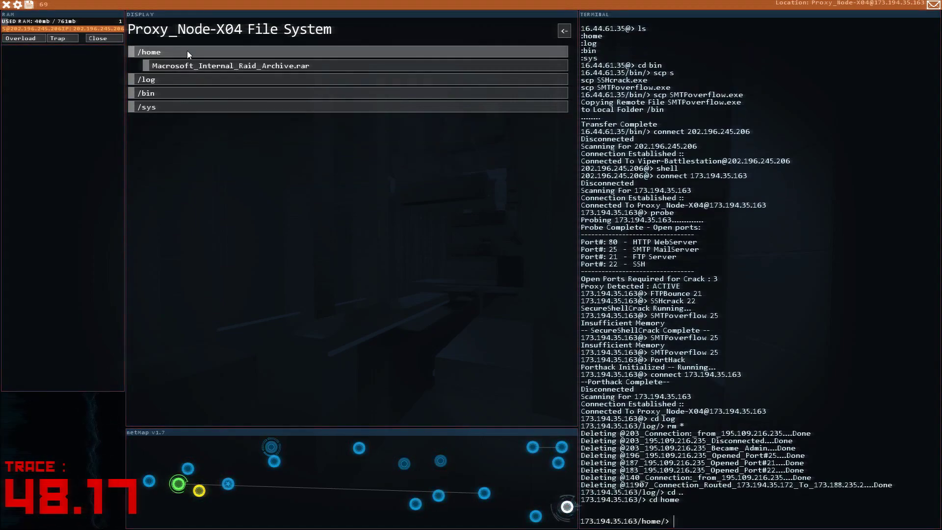
mouse_move(329, 268)
text(rm *)
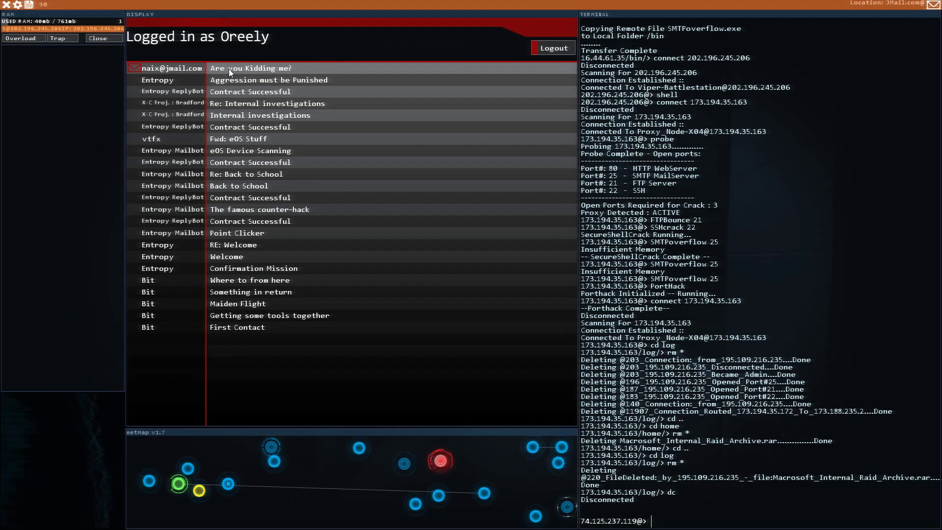
- Read Naix's 'Are you Kidding me?' email threatening the player's x-server
click(244, 68)
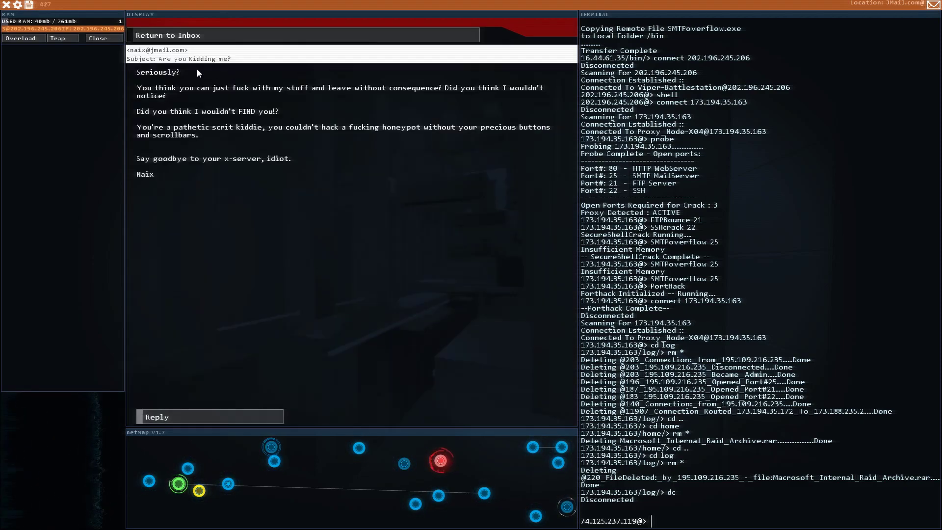
mouse_move(198, 84)
text(connect 195.109.216.235)
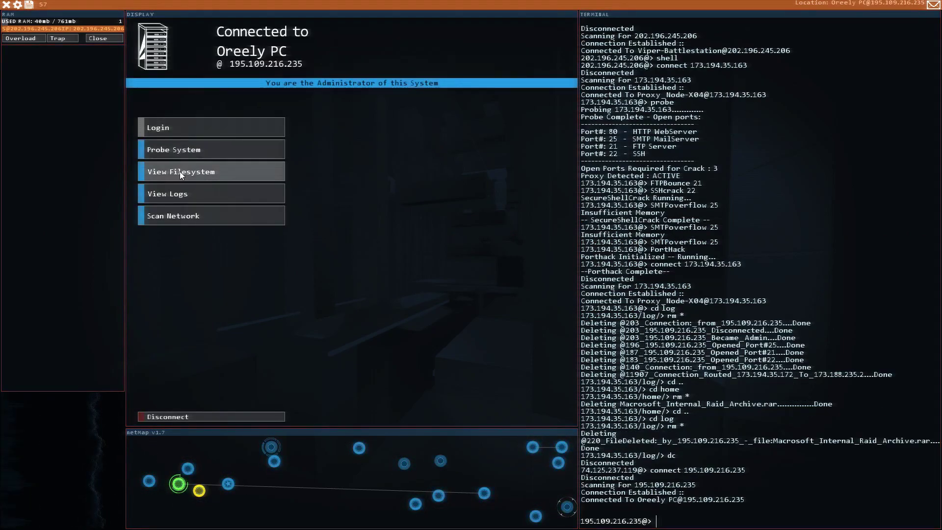
- Browse Oreely PC's /log folder showing x-server.sys deleted by 26.1.14.139
click(181, 171)
text(cd log)
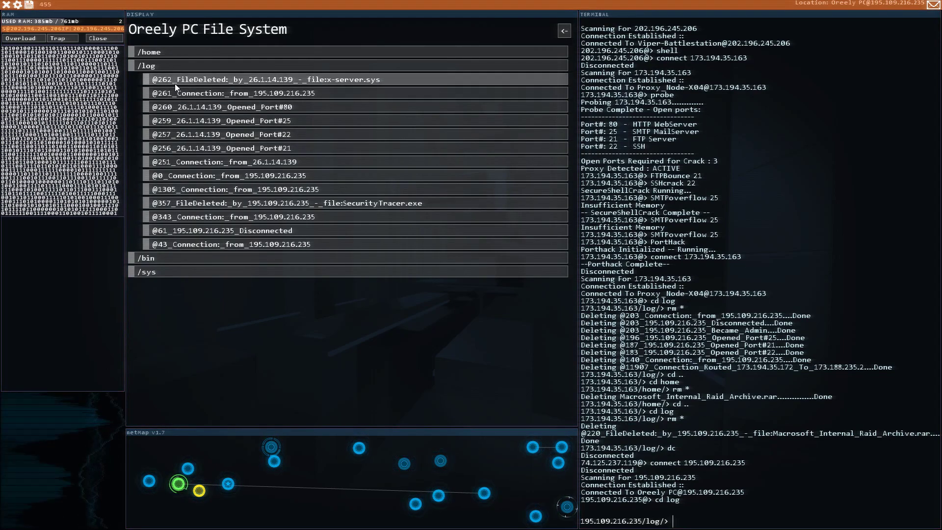
mouse_move(356, 303)
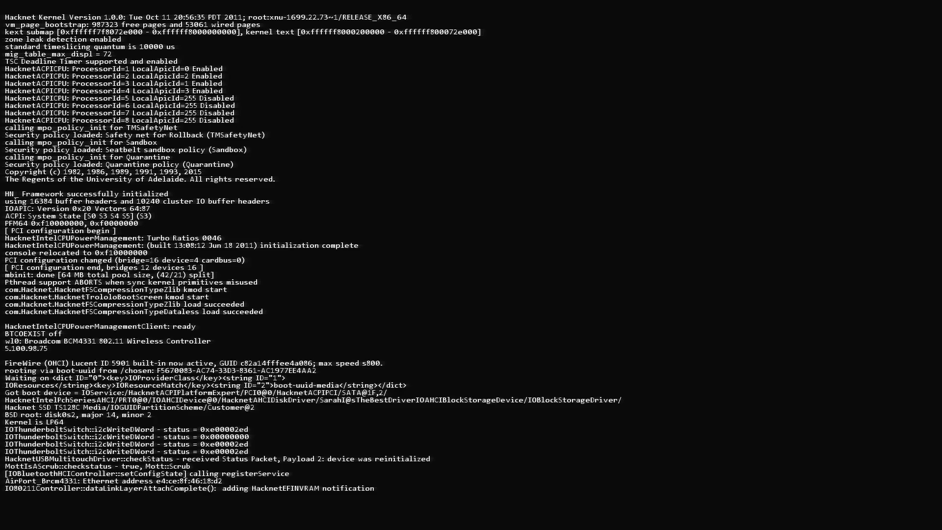
- Scroll through the crash boot log until the terminal-only prompt appears
scroll(down, 3)
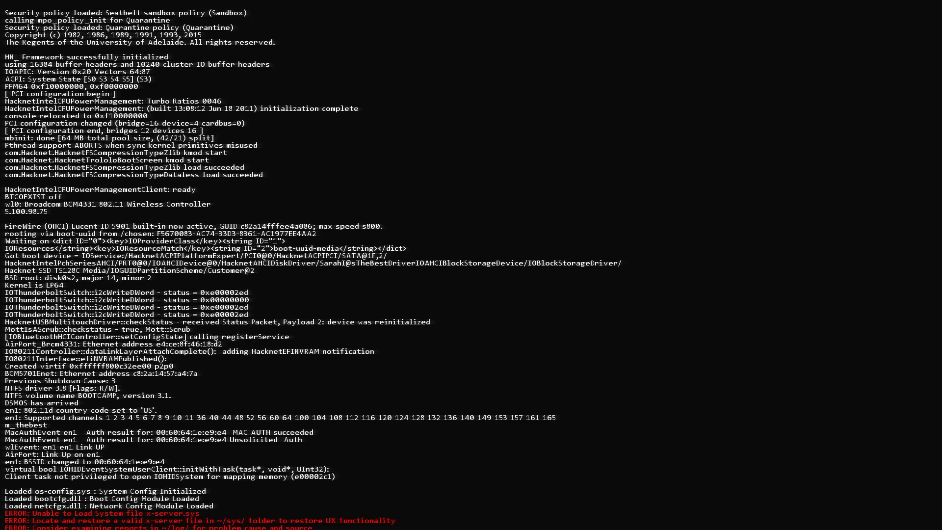
scroll(down, 3)
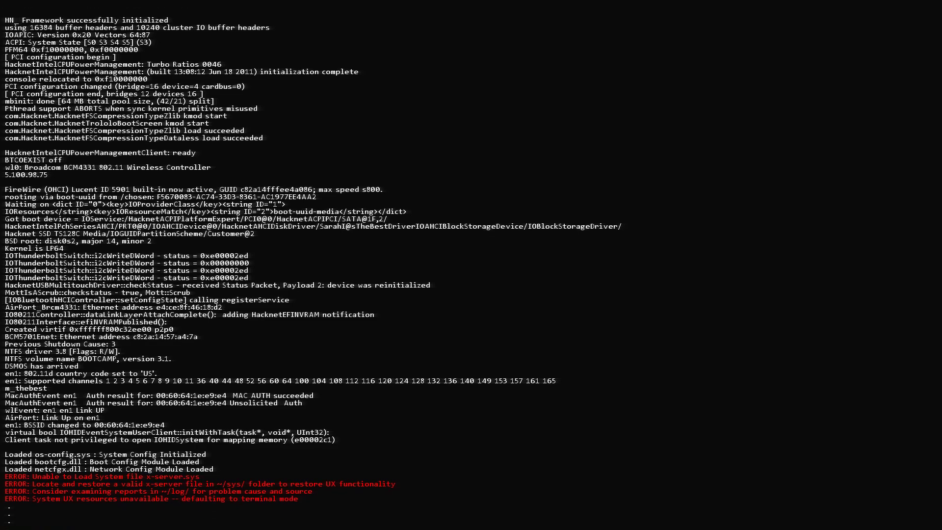
scroll(down, 3)
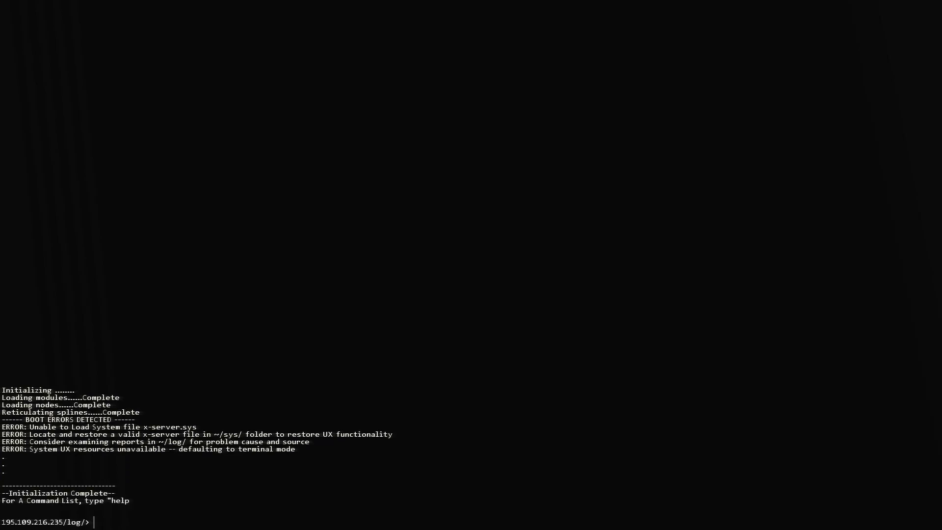
- Reconnect to 195.109.216.235, check the sys folder, and start connecting to 16.188.20.75
text(connect 195.109.216.235)
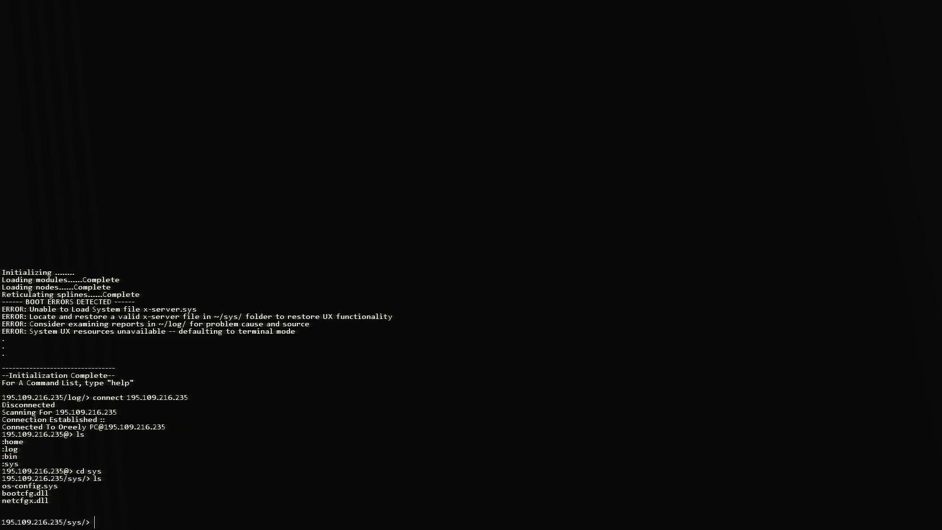
text(cd ..)
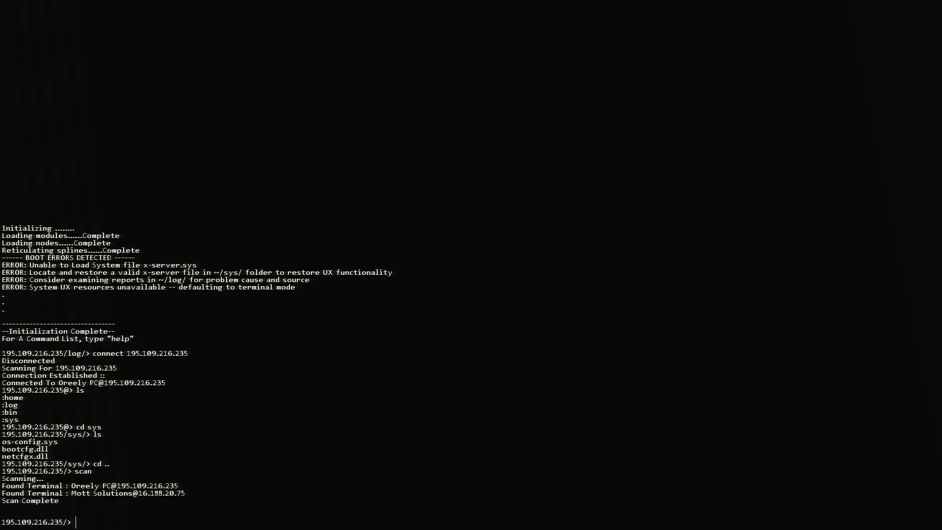
text(conn)
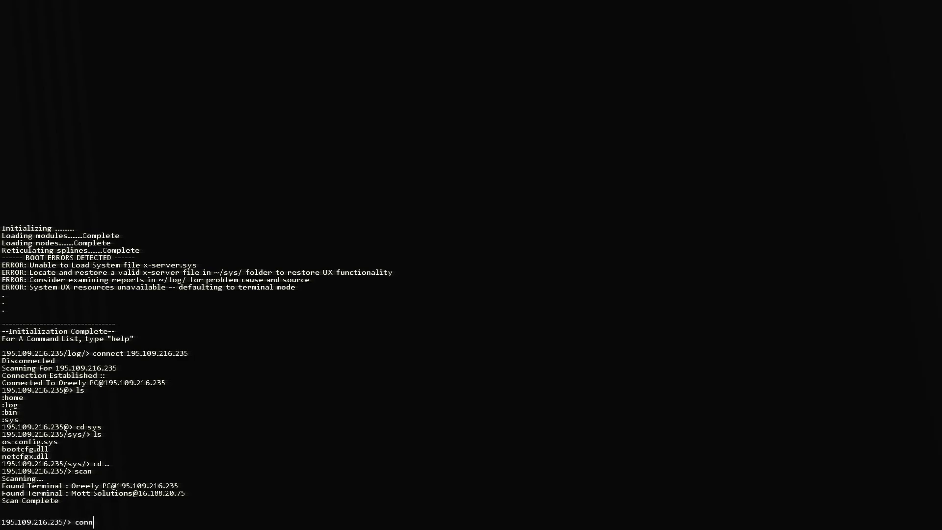
text(ect)
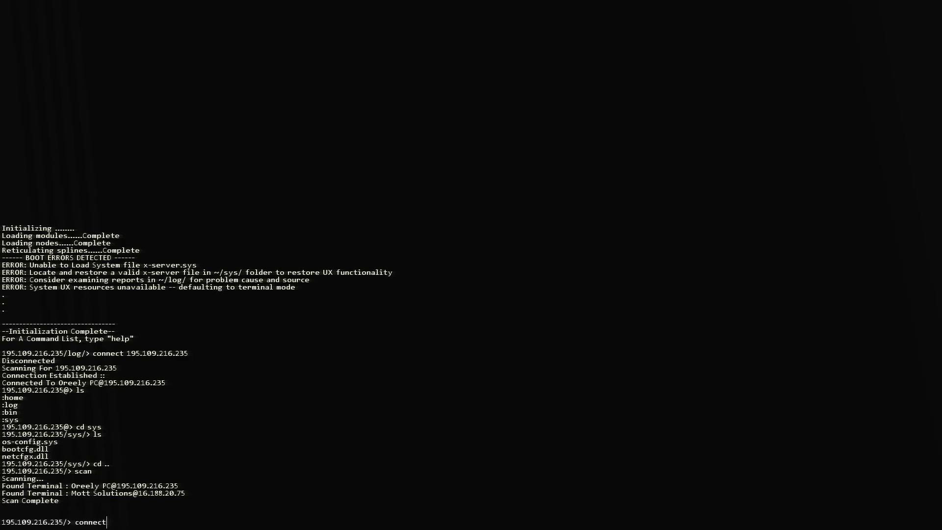
text(16.)
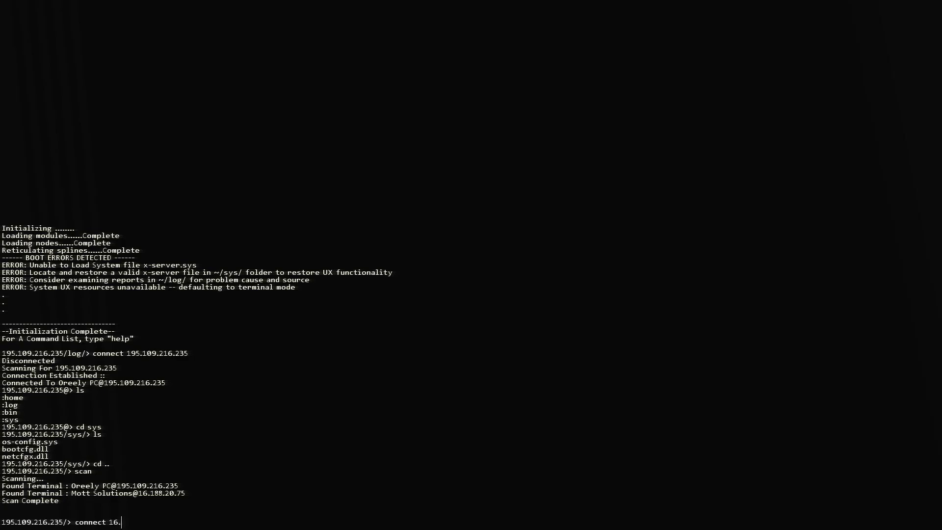
text(188.20)
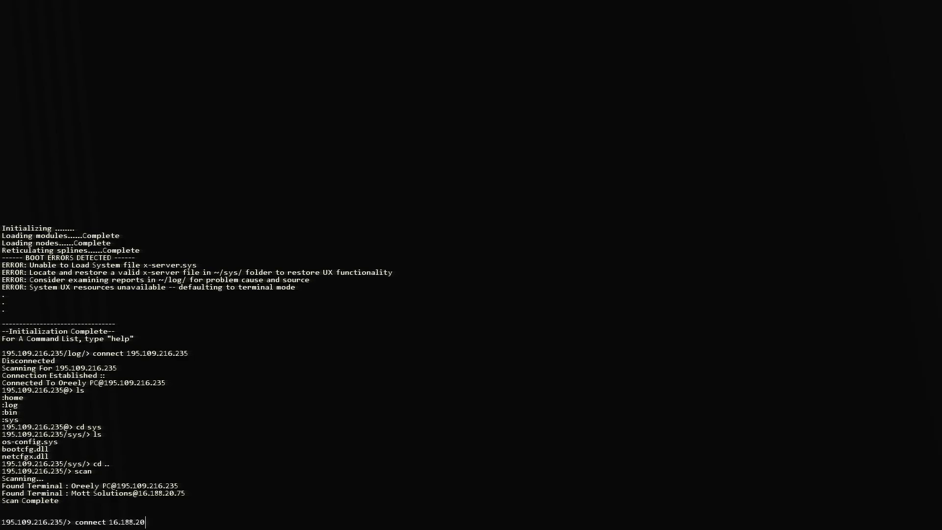
- Connect to and PortHack Mott Solutions at 16.188.20.75, then scp x-server.sys from sys
key(Return)
text(p)
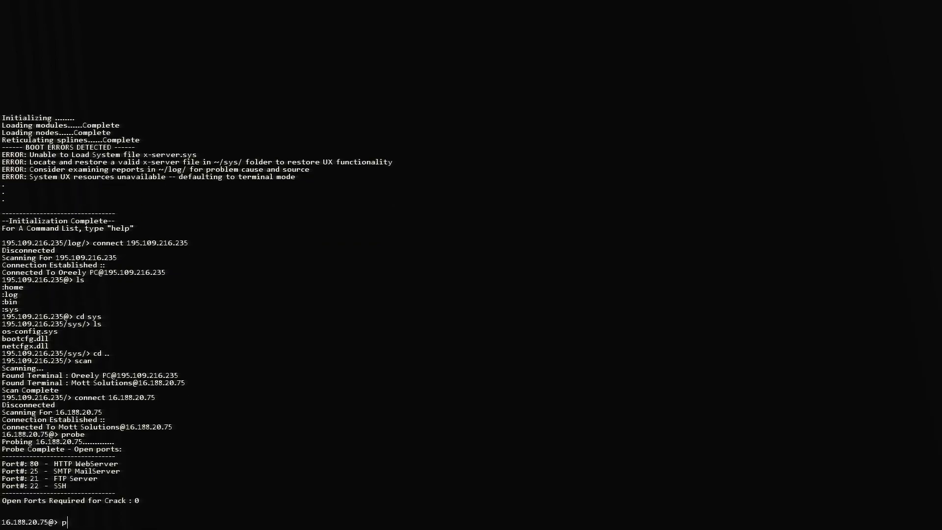
text(PortHack)
key(Return)
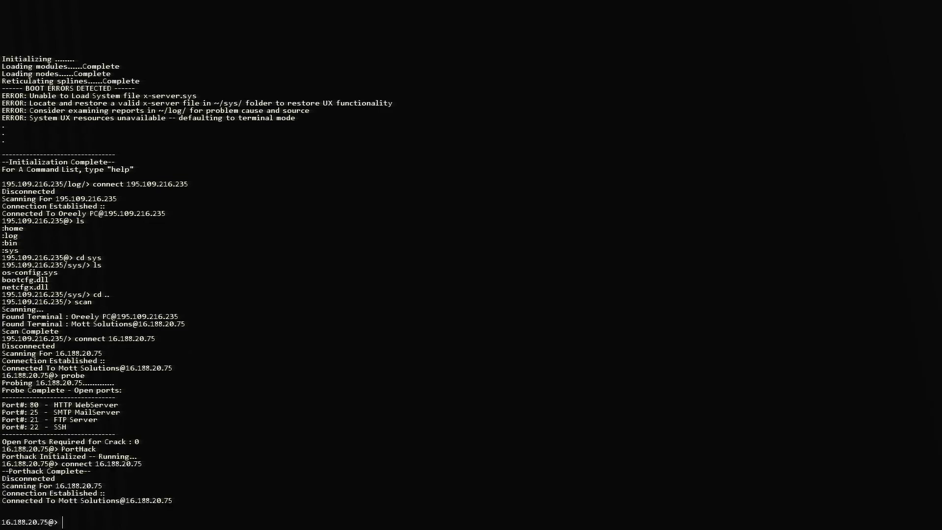
text(cd)
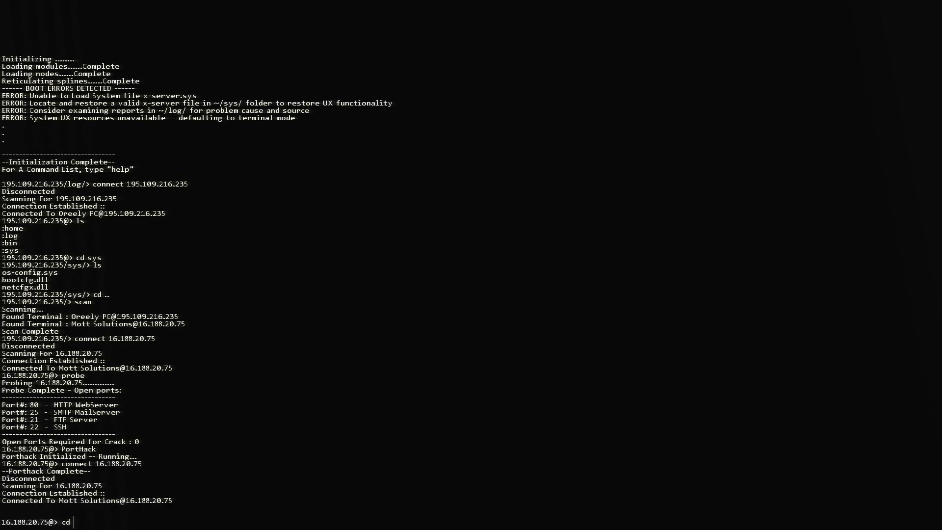
key(Return)
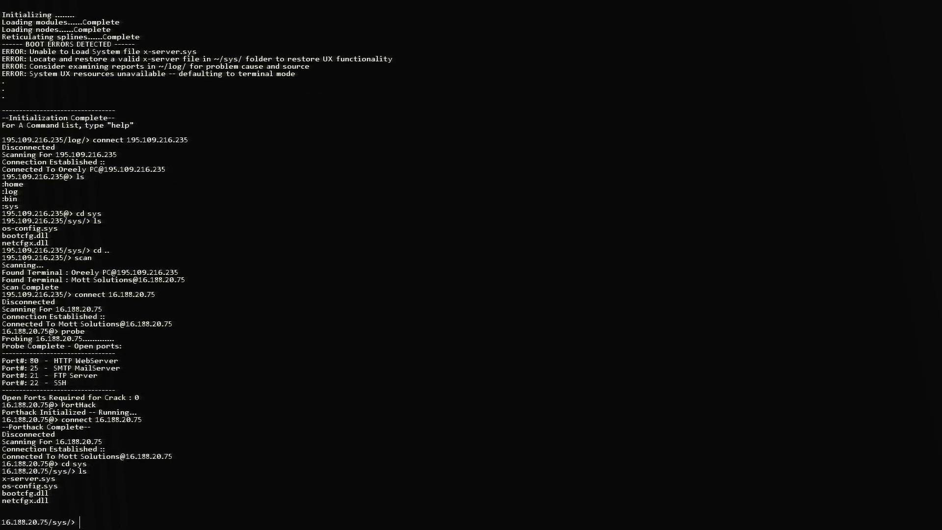
text(scp)
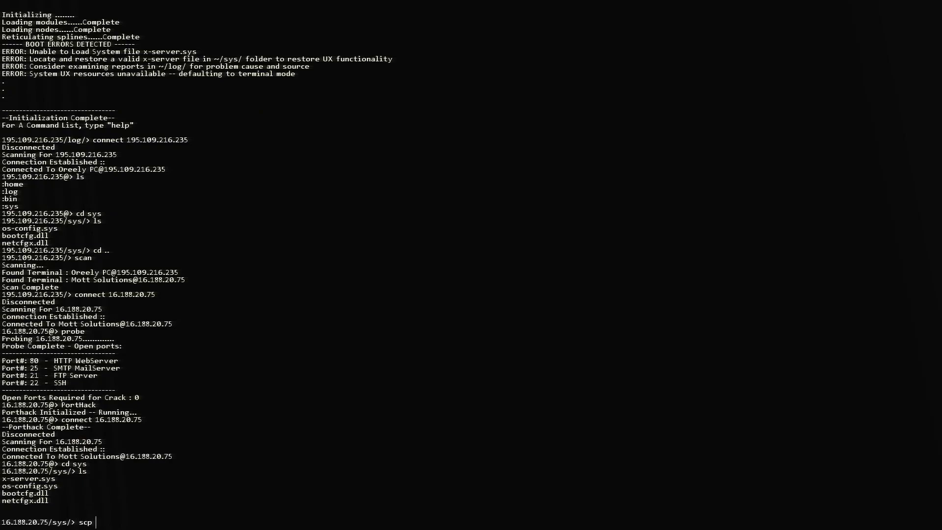
text(x-)
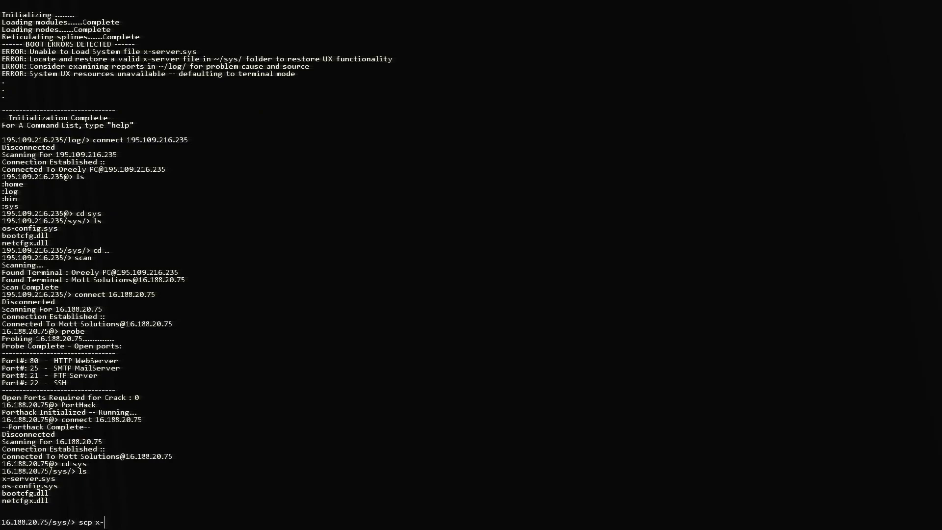
text(server.sys)
text(reset)
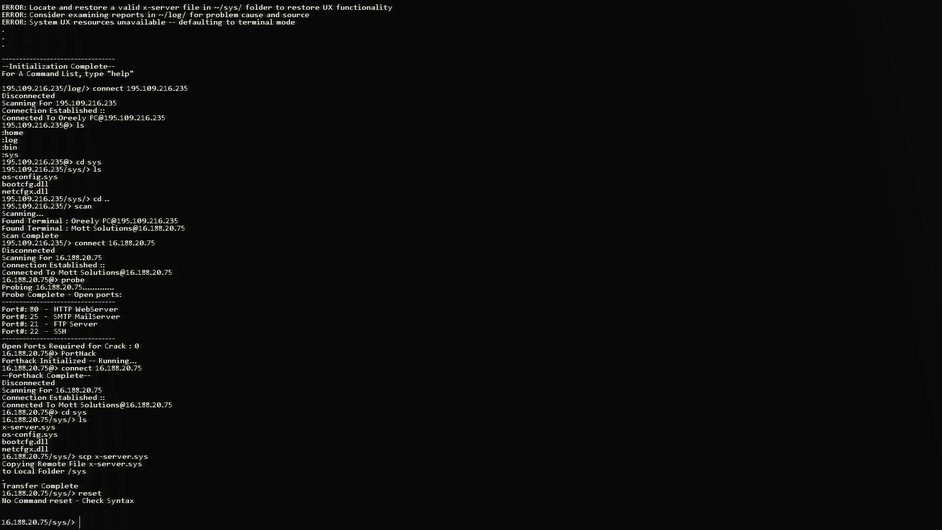
- Run reboot to restart Hacknet and let the kernel boot log play
text(rebo)
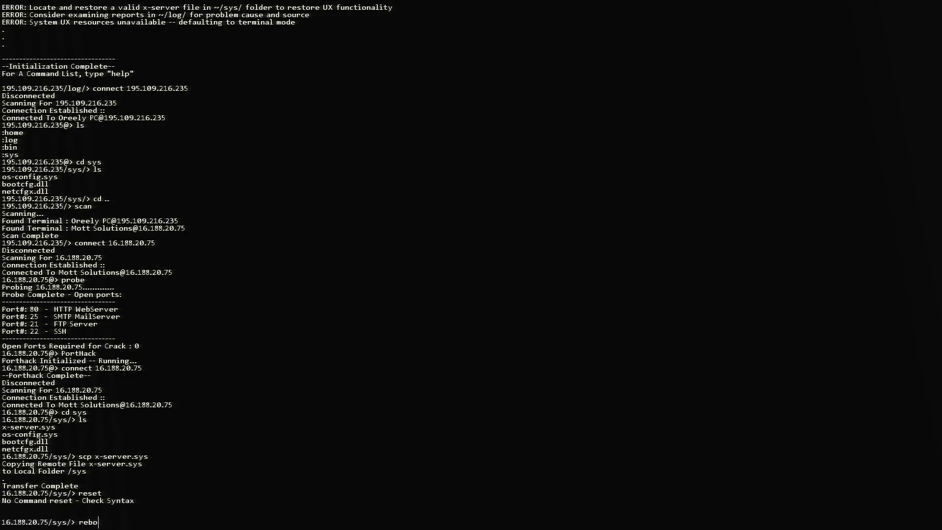
key(Return)
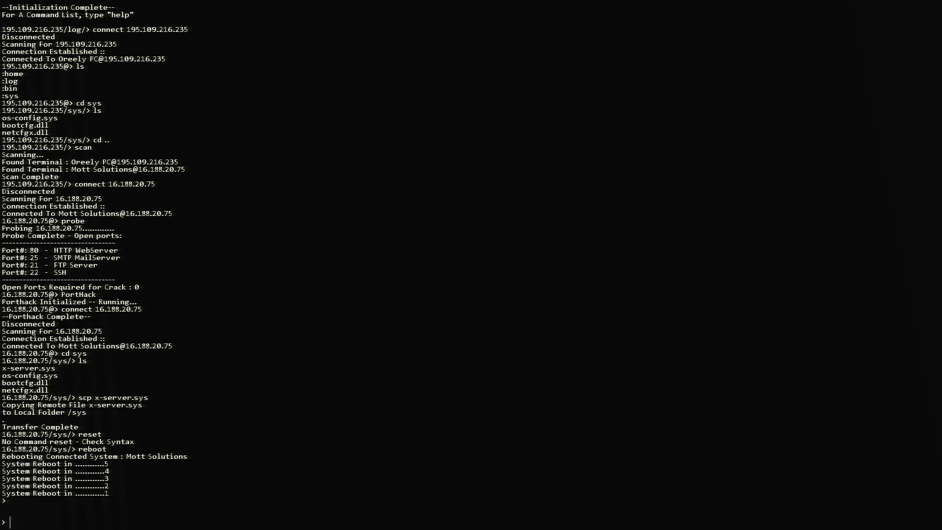
text(reboot -)
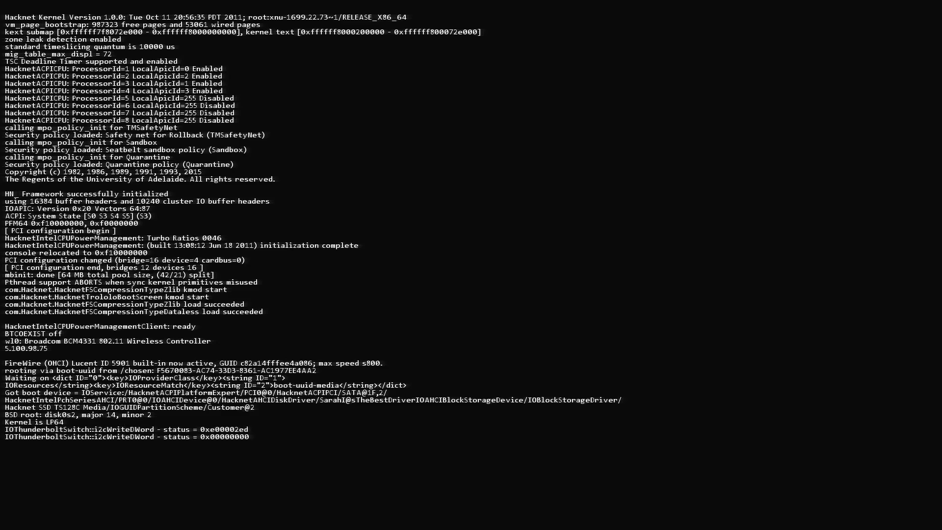
- Briefly view the game's display and sound settings, then return to the Oreely PC desktop
scroll(down, 3)
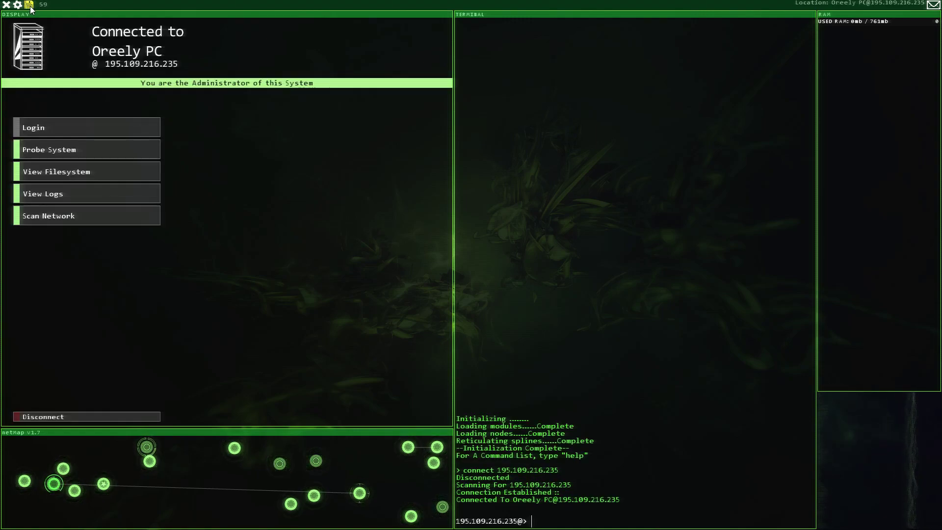
click(18, 5)
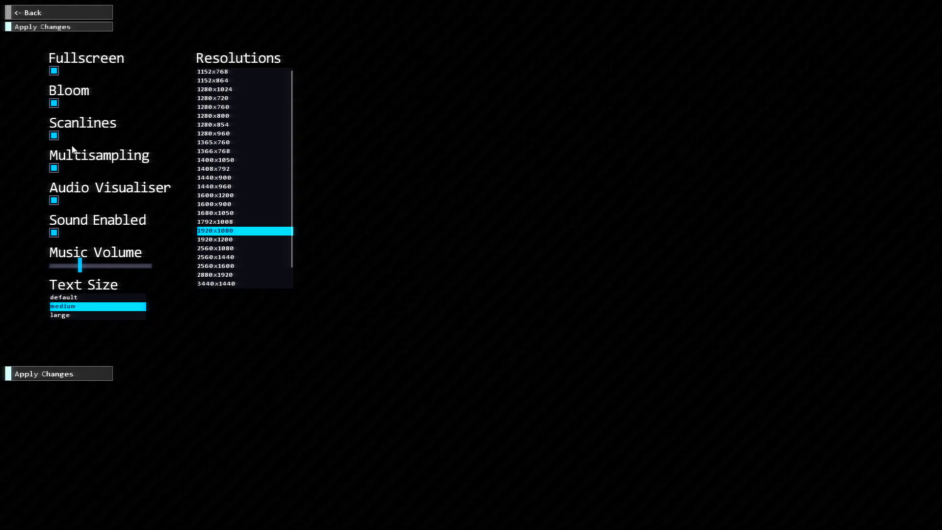
mouse_move(30, 7)
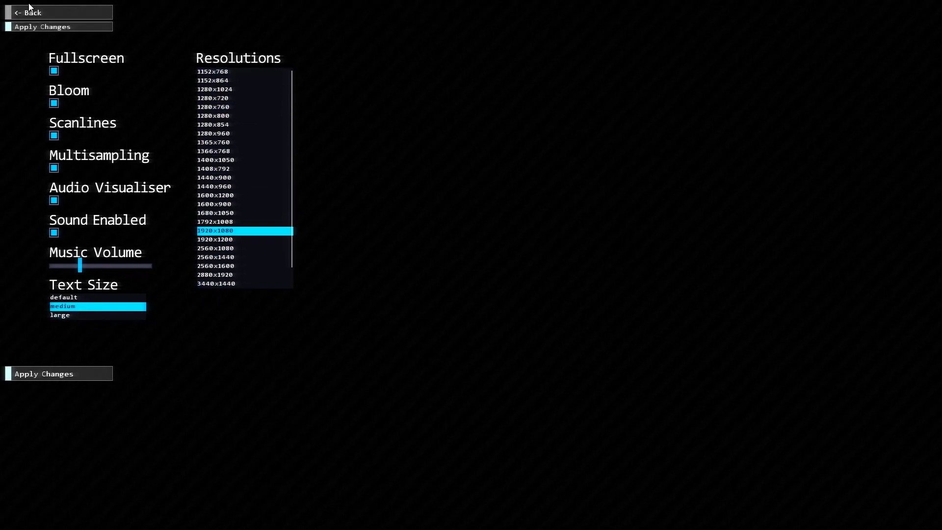
click(30, 11)
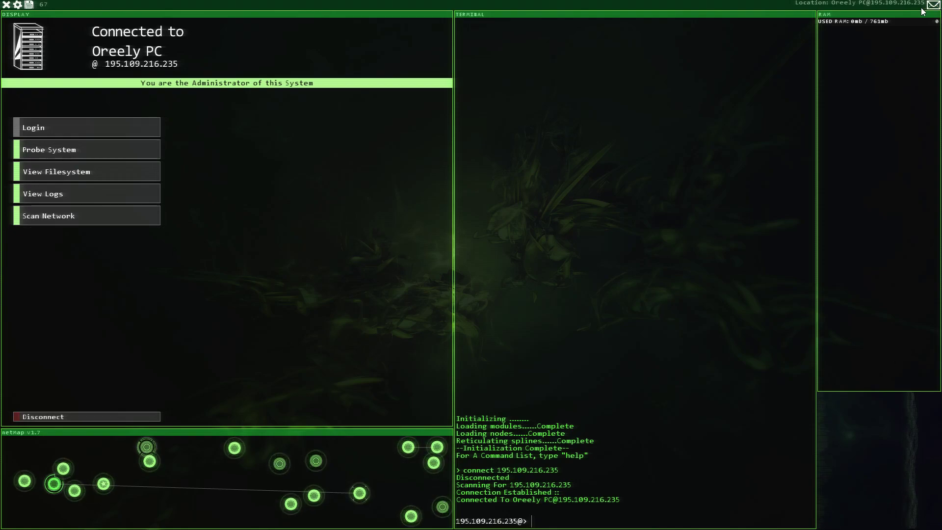
- Open the inbox, leave an earlier reply form, and read Entropy's 'Hopefully that will do' email
click(86, 126)
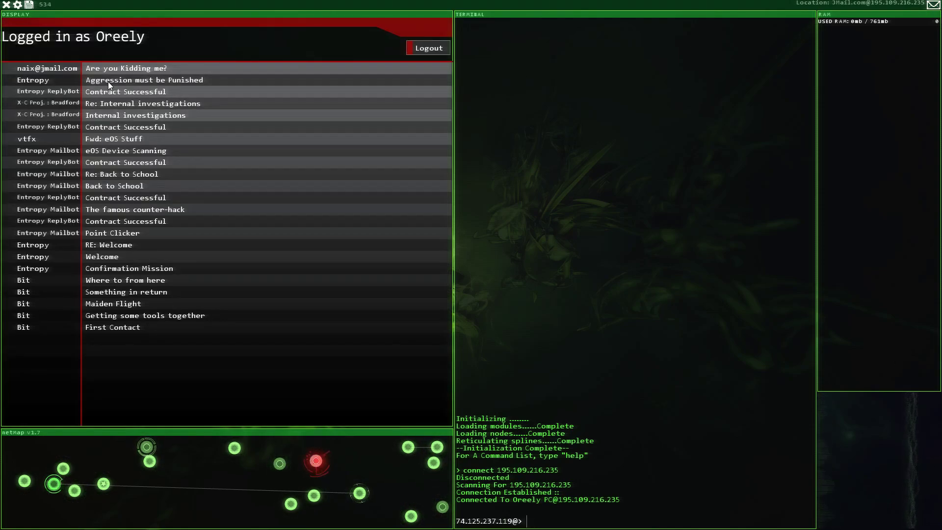
click(145, 80)
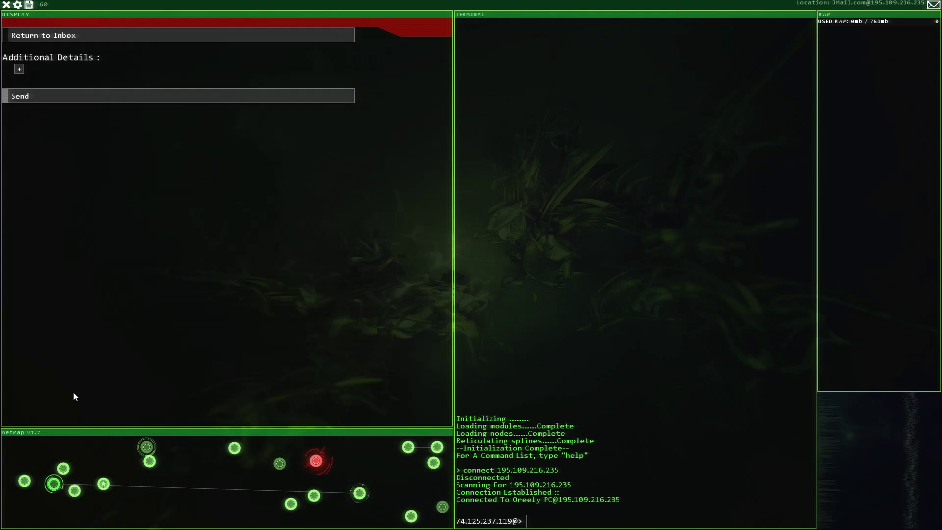
click(43, 35)
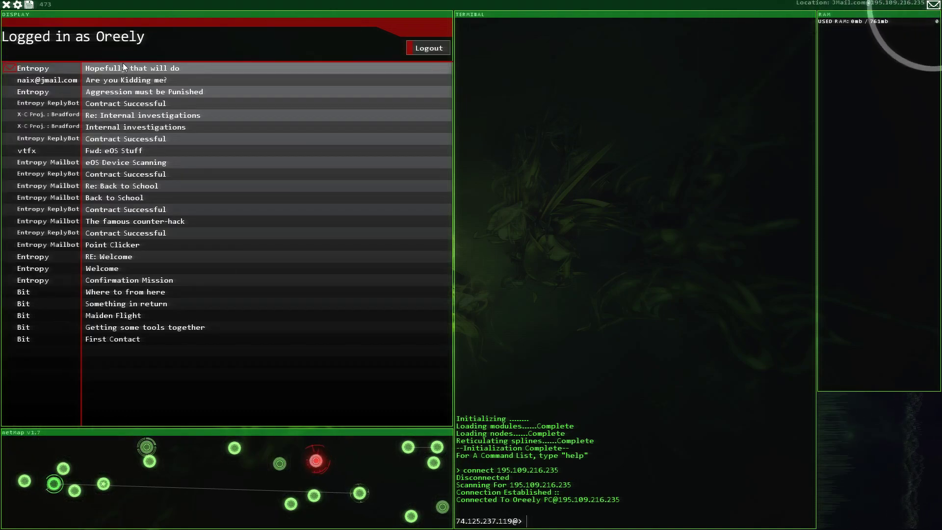
click(131, 67)
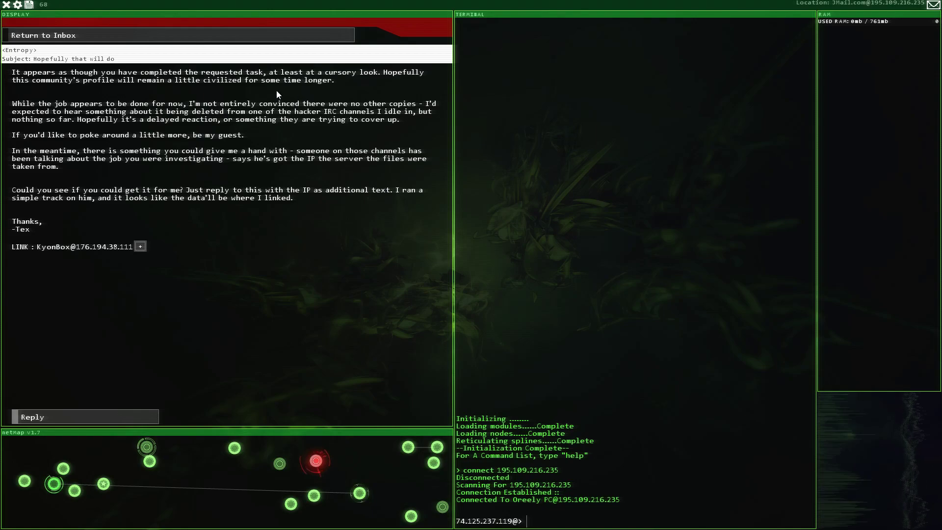
mouse_move(166, 115)
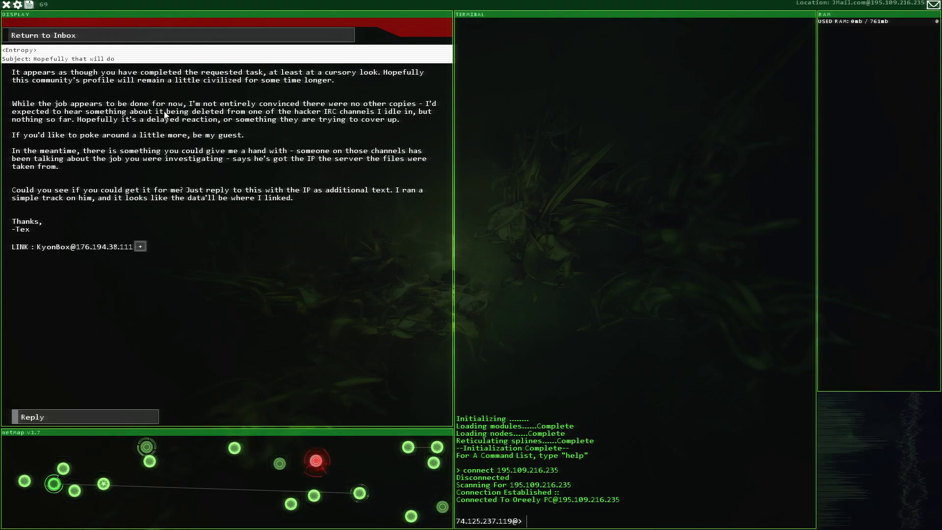
mouse_move(277, 131)
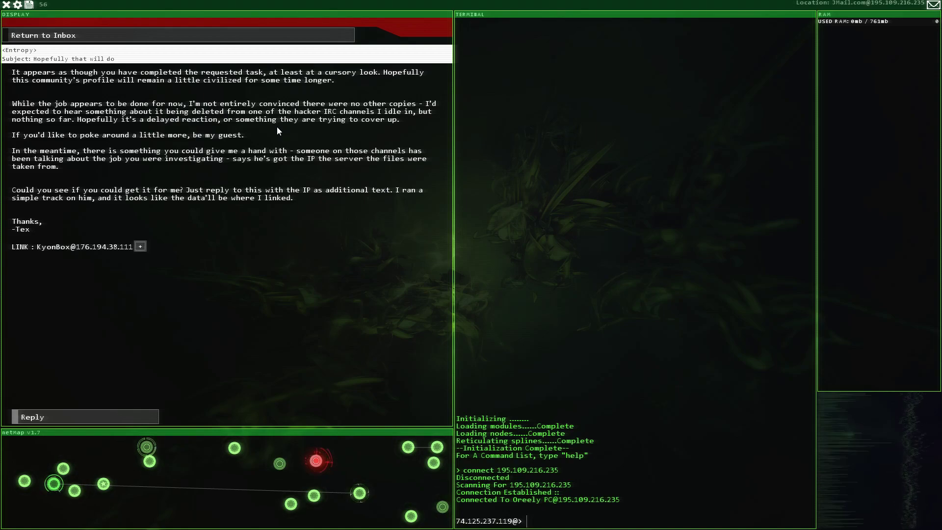
mouse_move(283, 139)
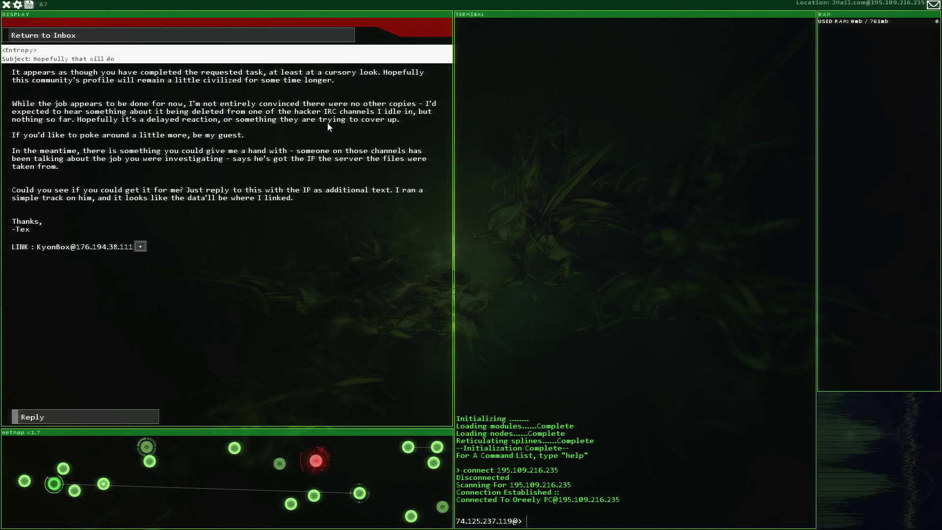
mouse_move(332, 125)
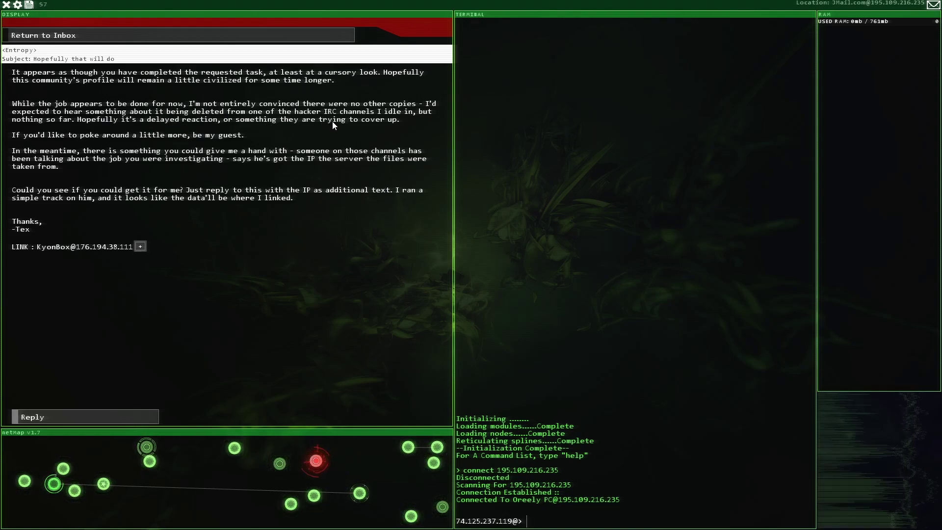
mouse_move(231, 126)
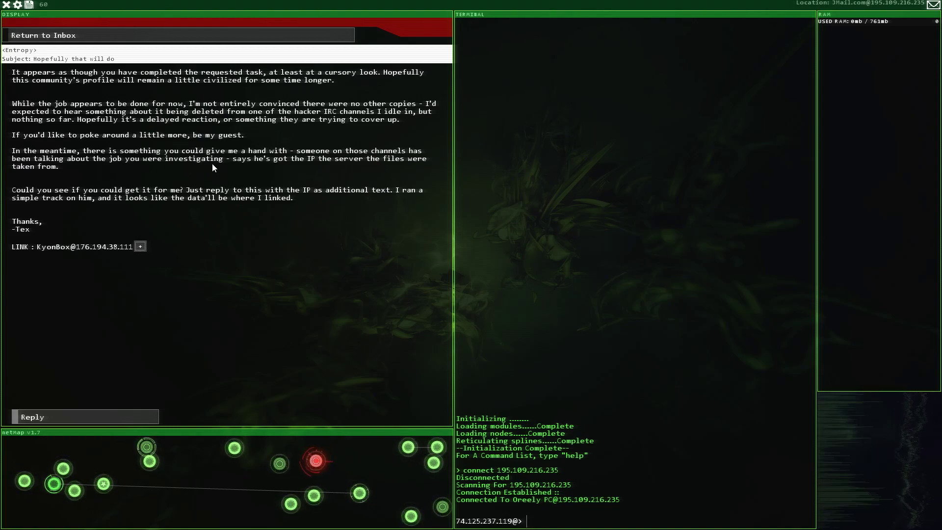
mouse_move(296, 172)
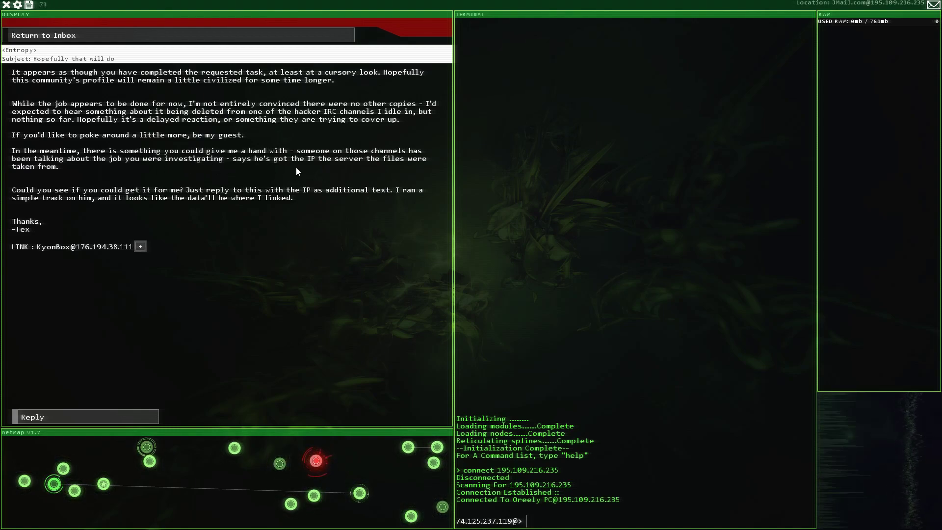
mouse_move(3, 171)
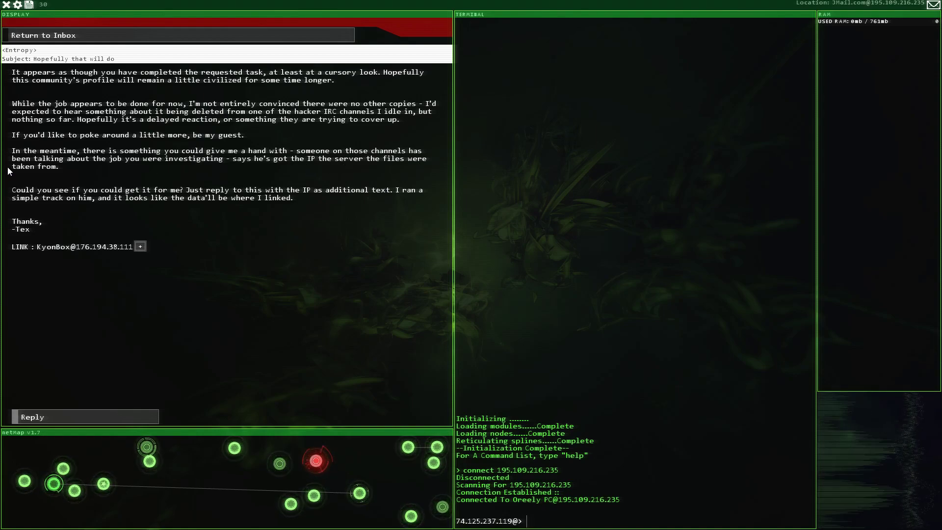
mouse_move(71, 209)
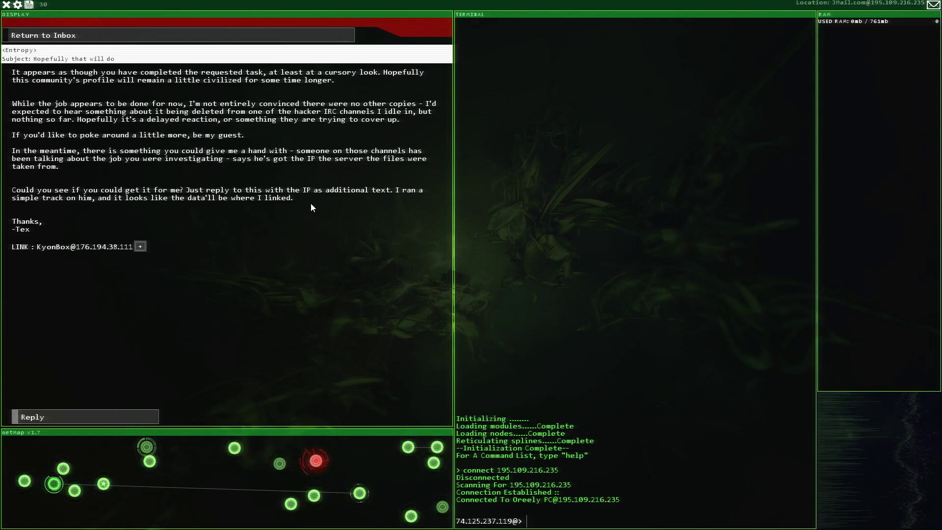
mouse_move(330, 202)
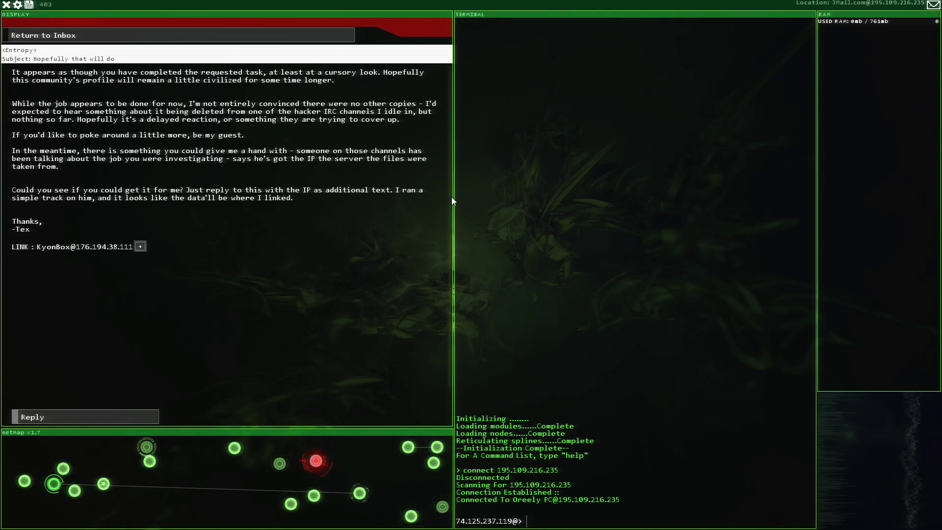
mouse_move(76, 208)
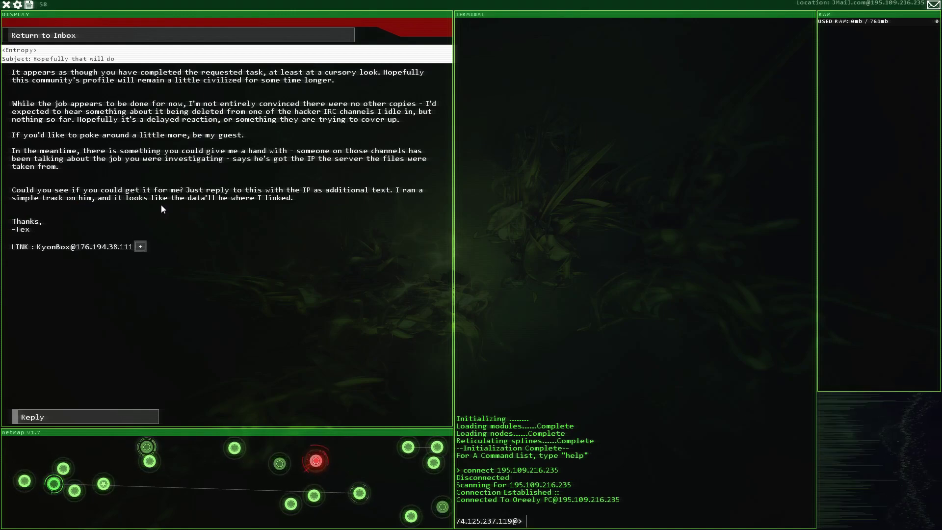
mouse_move(256, 212)
text(cd log)
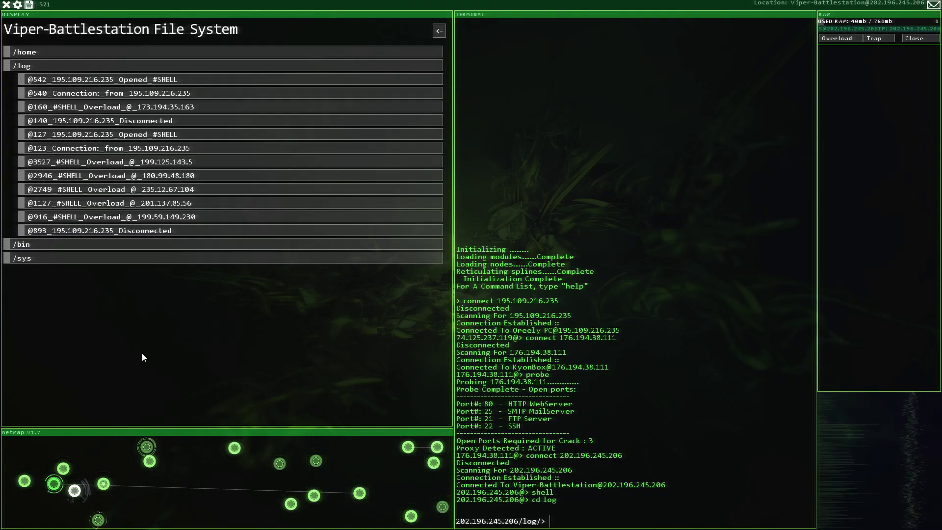
- Delete every log file on Viper-Battlestation with rm *
text(rm *)
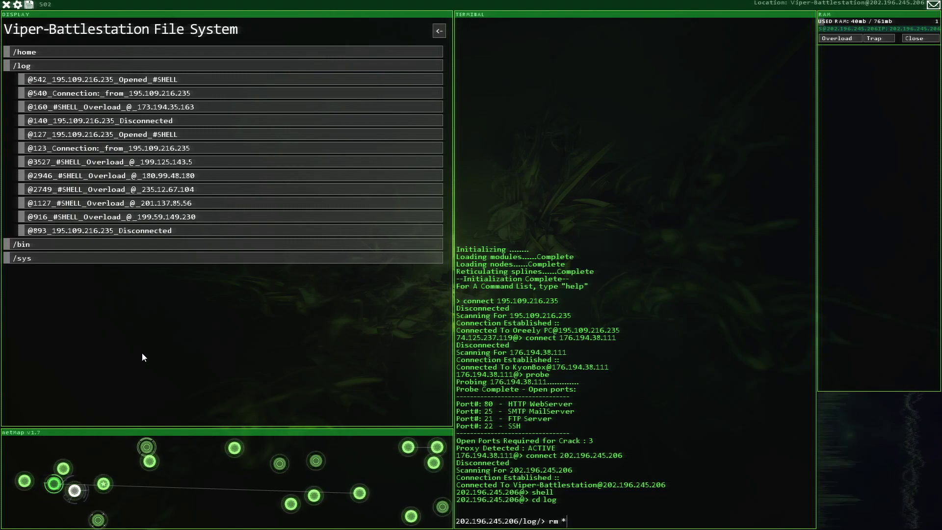
key(Return)
text(dc)
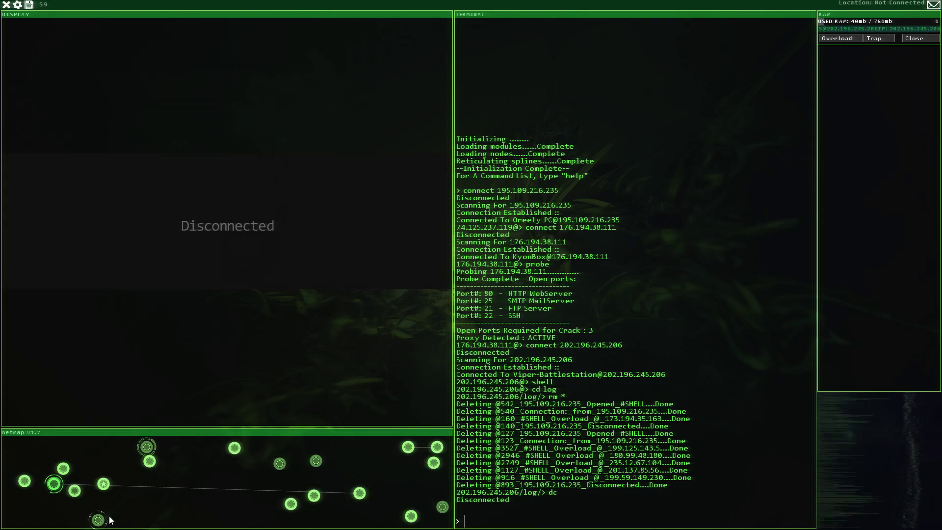
mouse_move(97, 520)
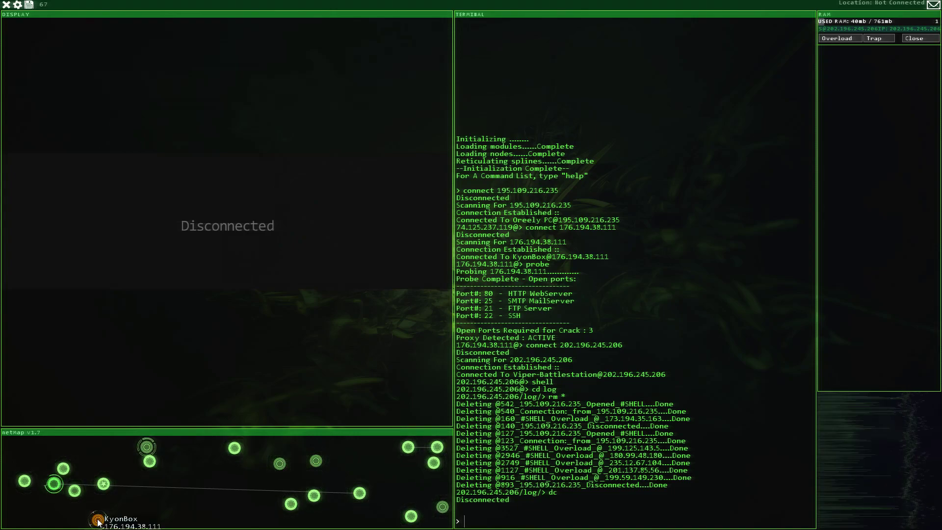
- Reconnect to KyonBox, overload its proxy, and prepare the FTPBounce 21 command
click(97, 520)
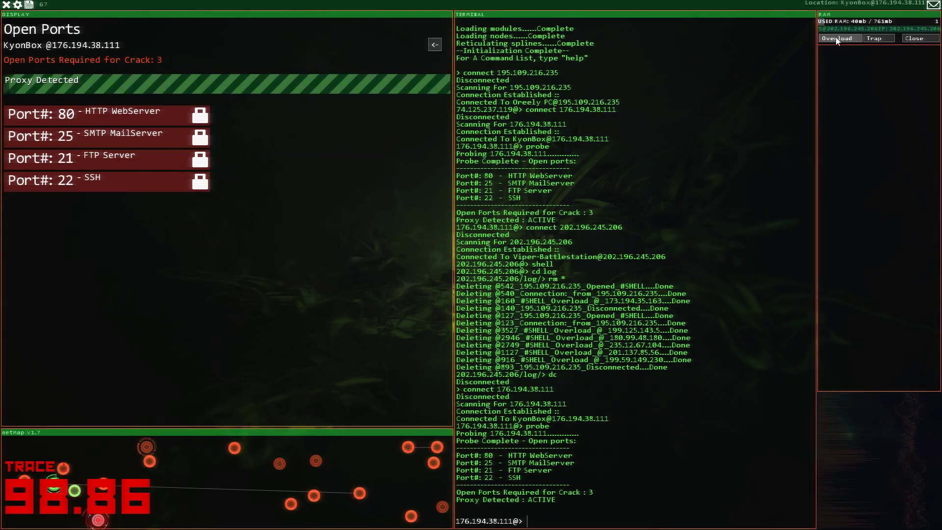
click(838, 38)
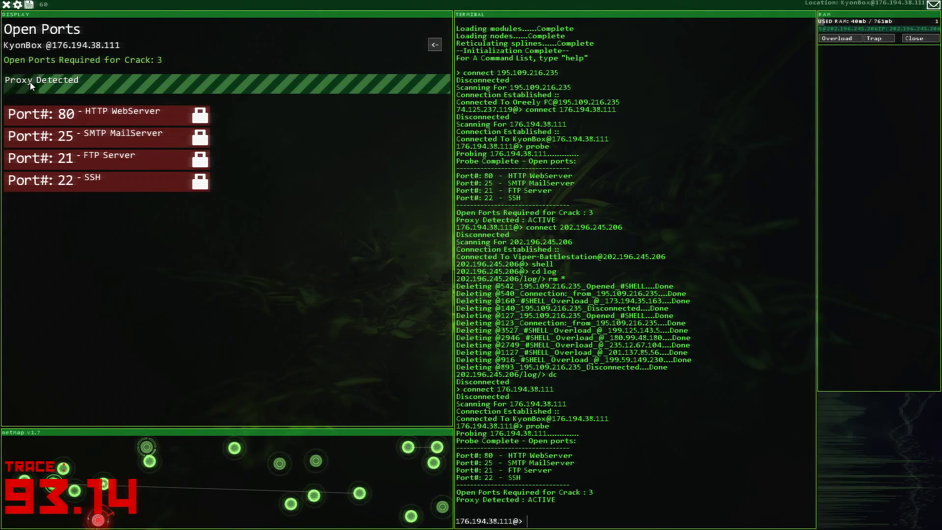
mouse_move(160, 271)
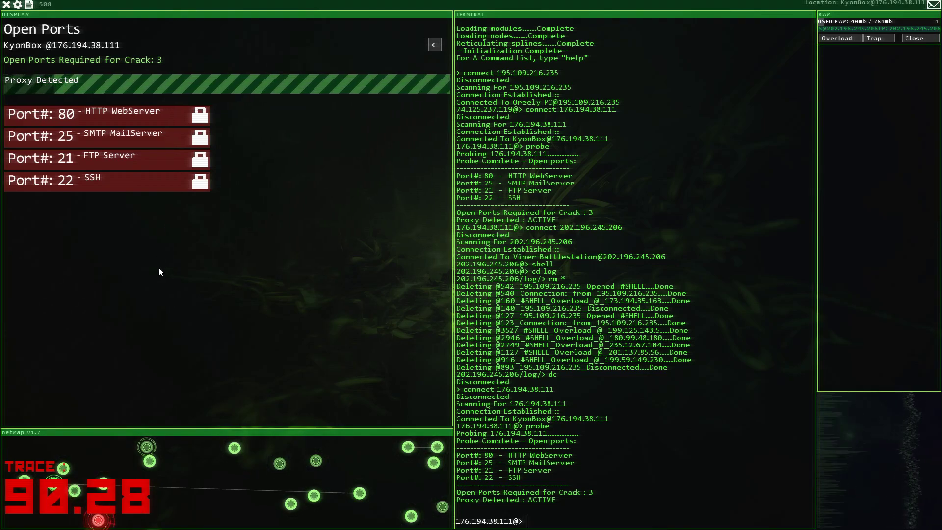
text(ftp)
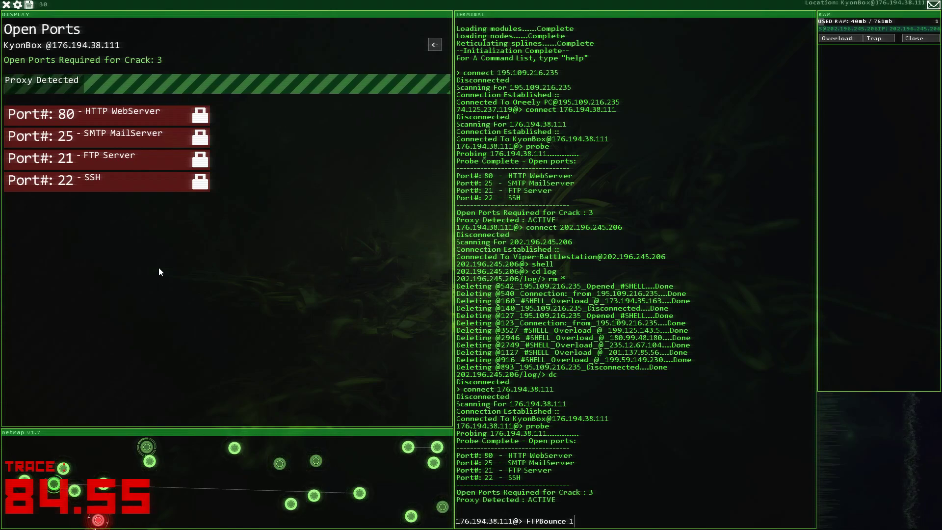
text(21)
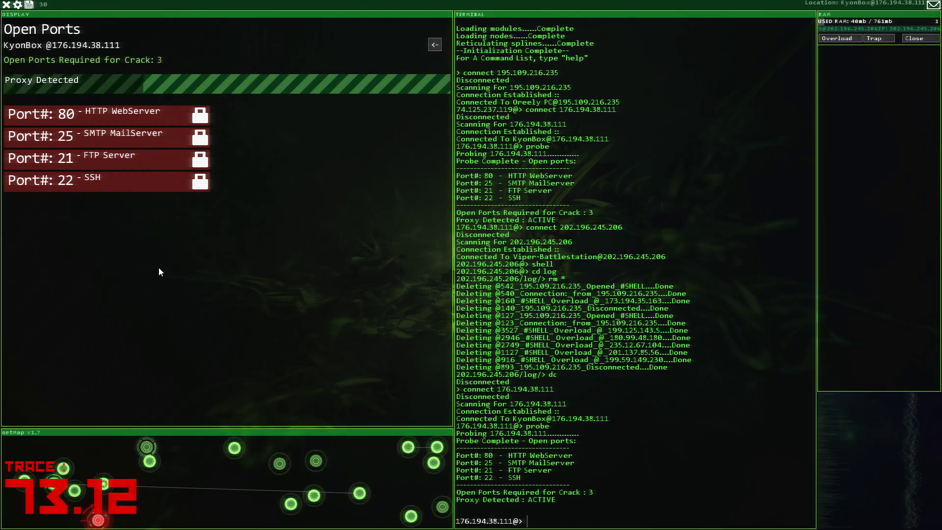
text(dc)
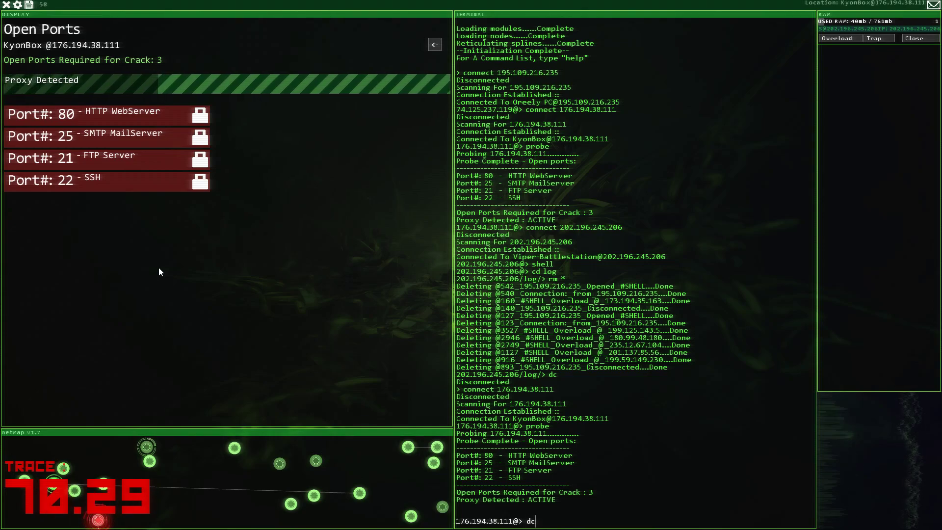
text(ftp)
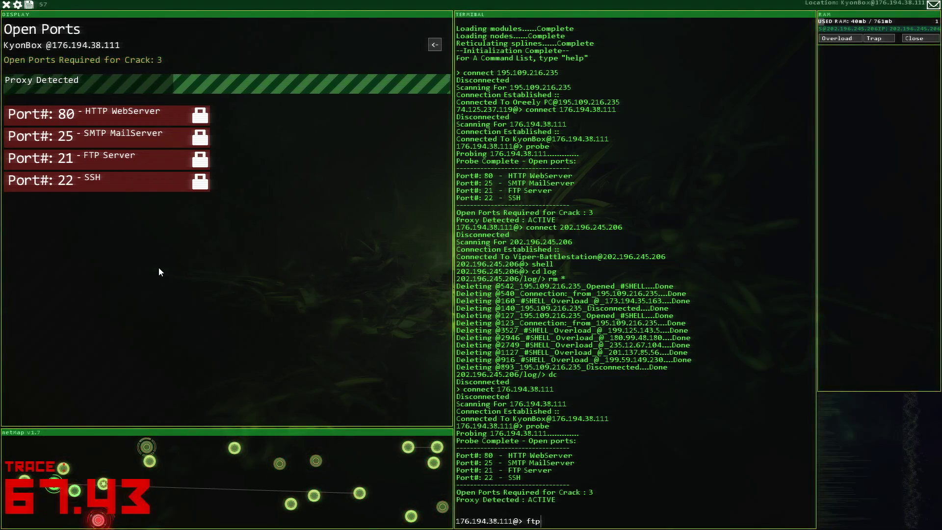
text(FTPBounce)
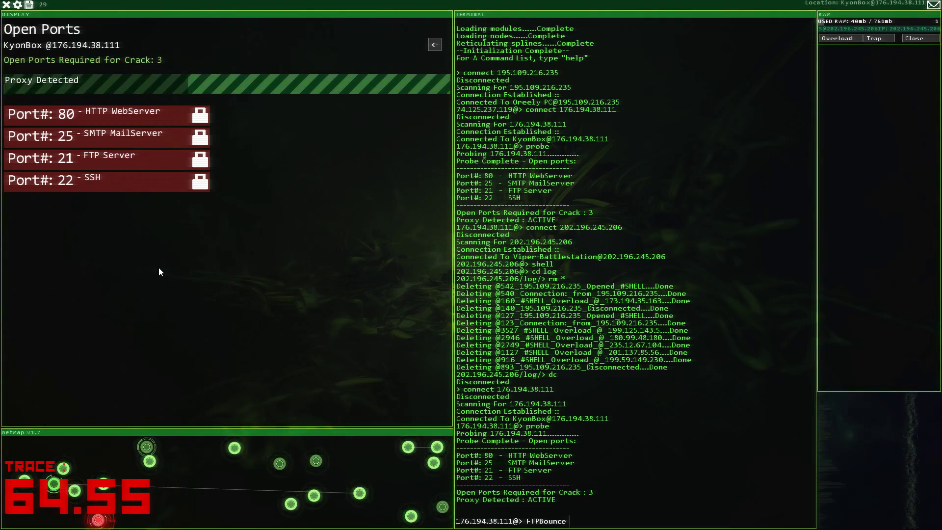
text(21)
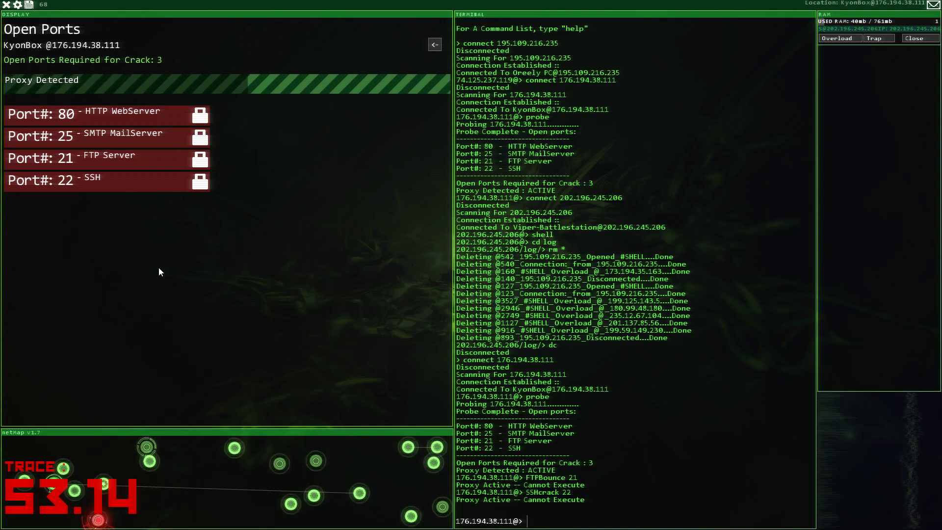
text(FTPBounce 21)
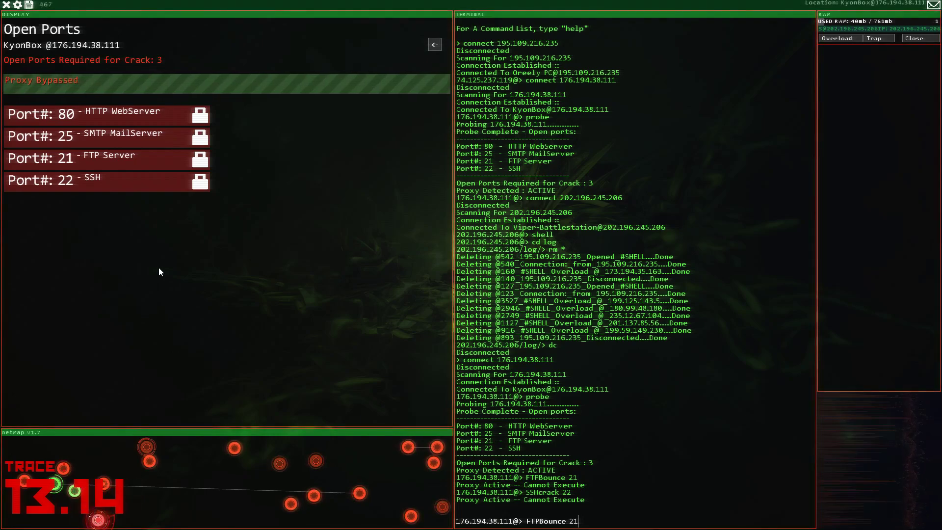
- Run FTPBounce on port 21, reprobe KyonBox, and enter SMTPoverflow for port 25
key(Return)
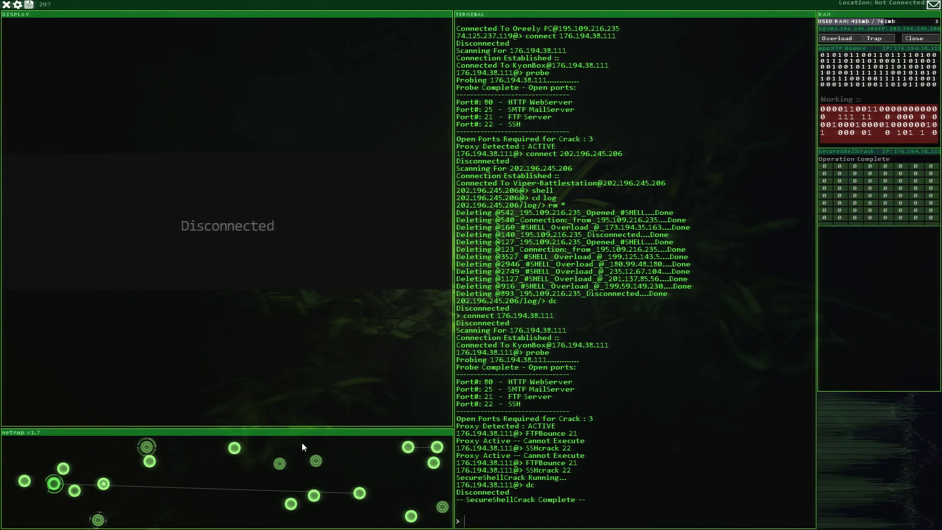
mouse_move(98, 520)
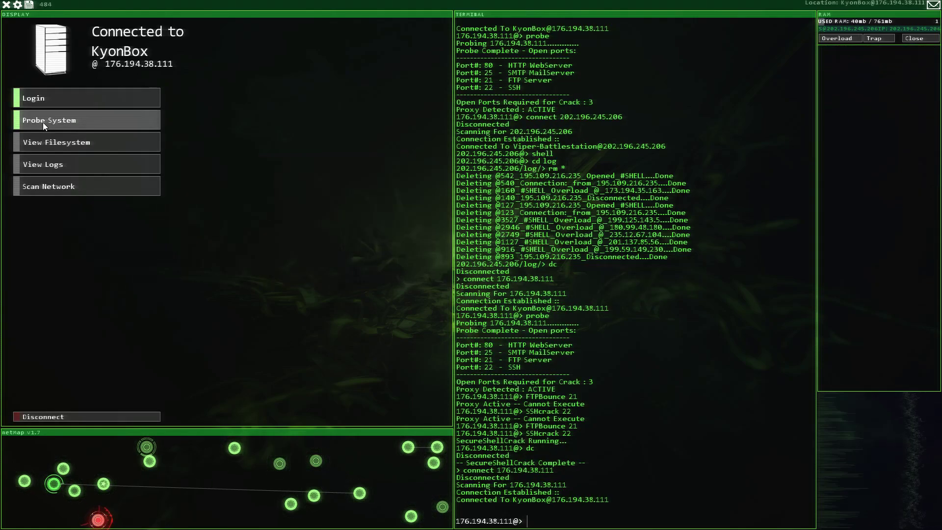
click(49, 120)
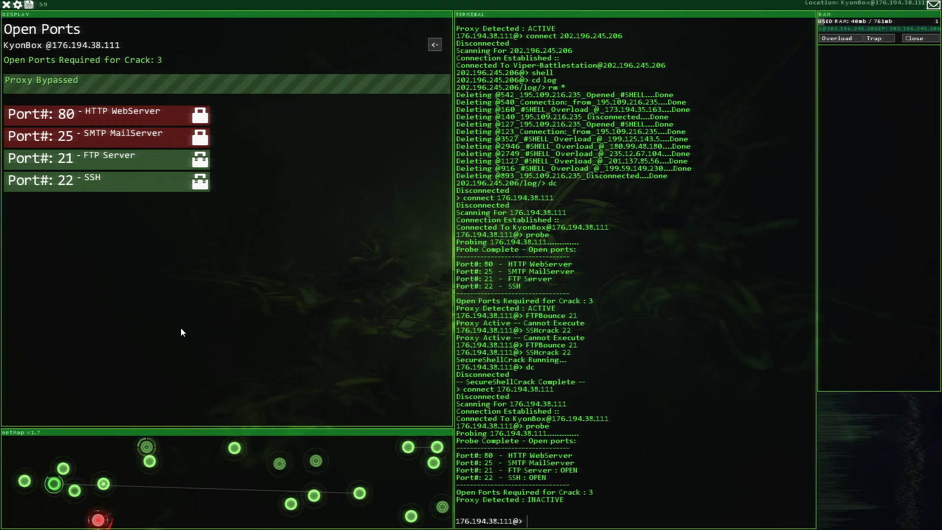
text(SMTPoverflow 25)
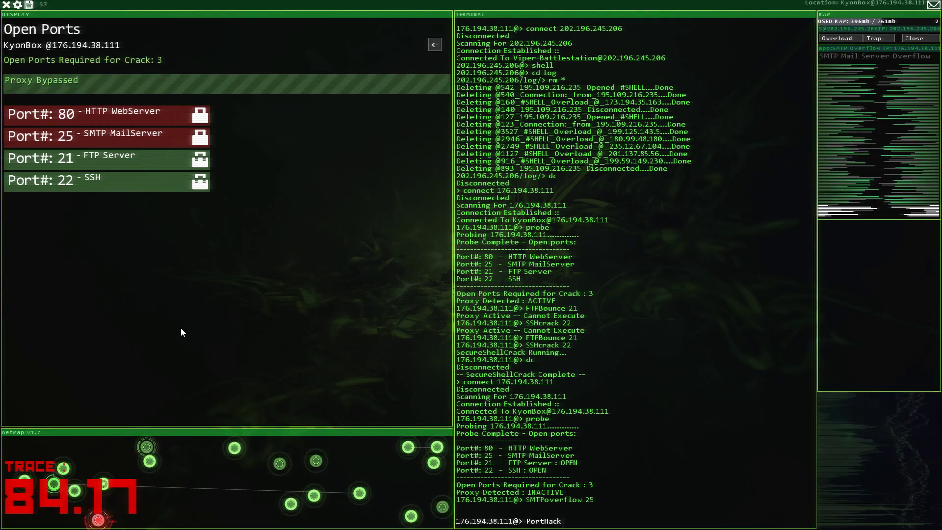
- Run PortHack to take over KyonBox and expand its loot folder
key(Return)
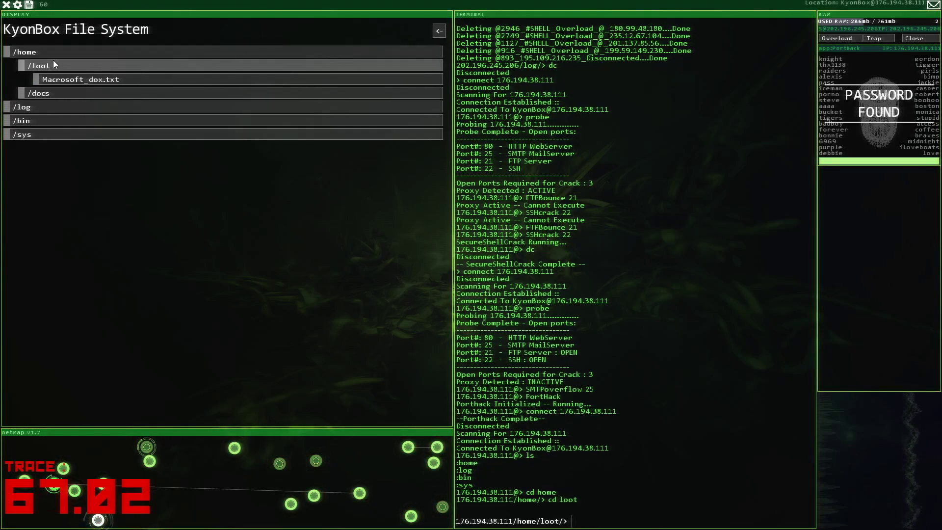
click(80, 79)
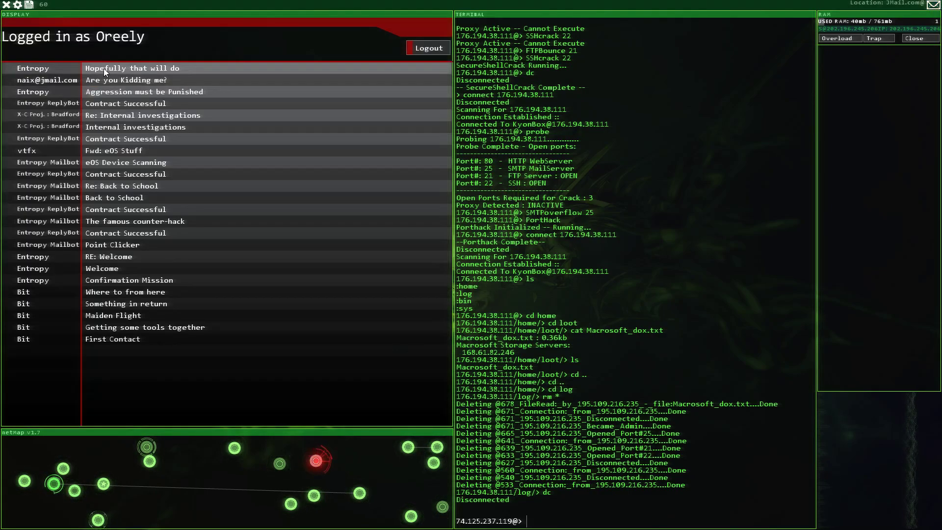
- Reply to the mission email, adding storage server IP 168.61.82.246 as an extra detail
click(150, 68)
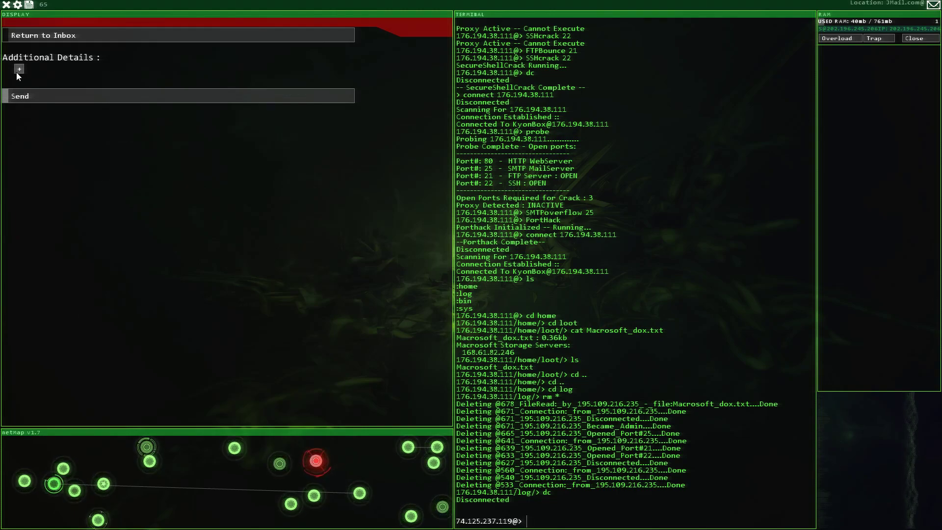
click(18, 70)
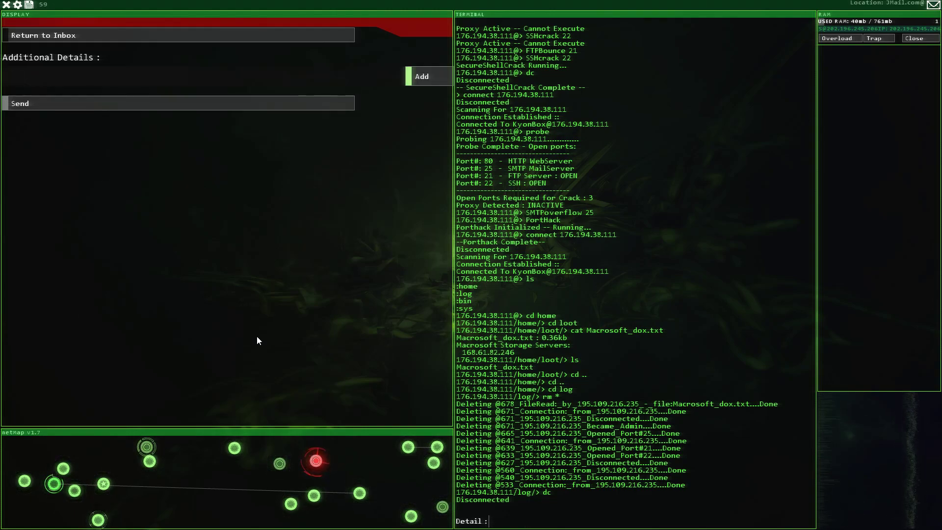
text(168.)
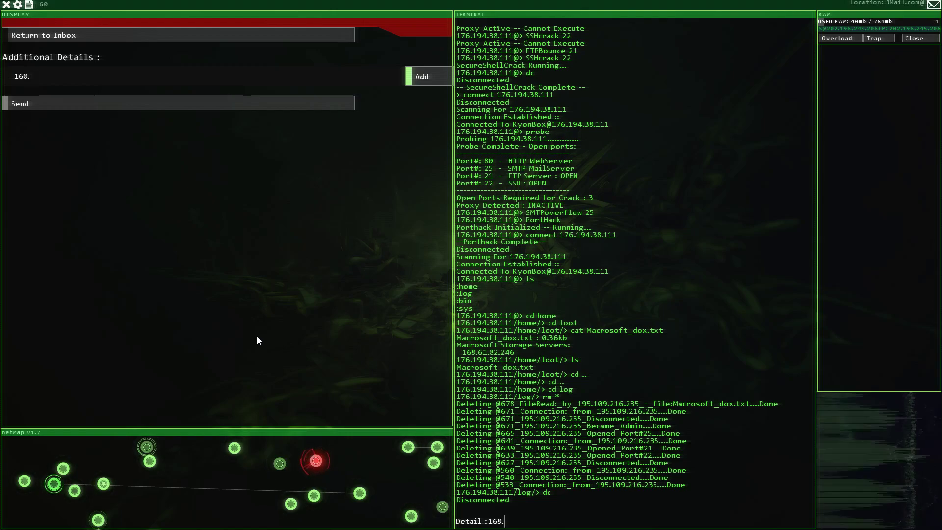
text(61.)
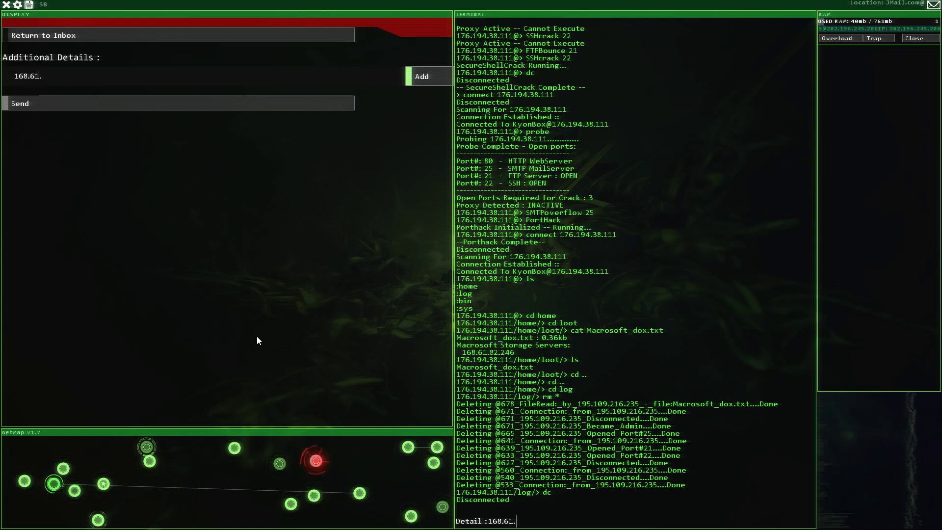
text(82.246)
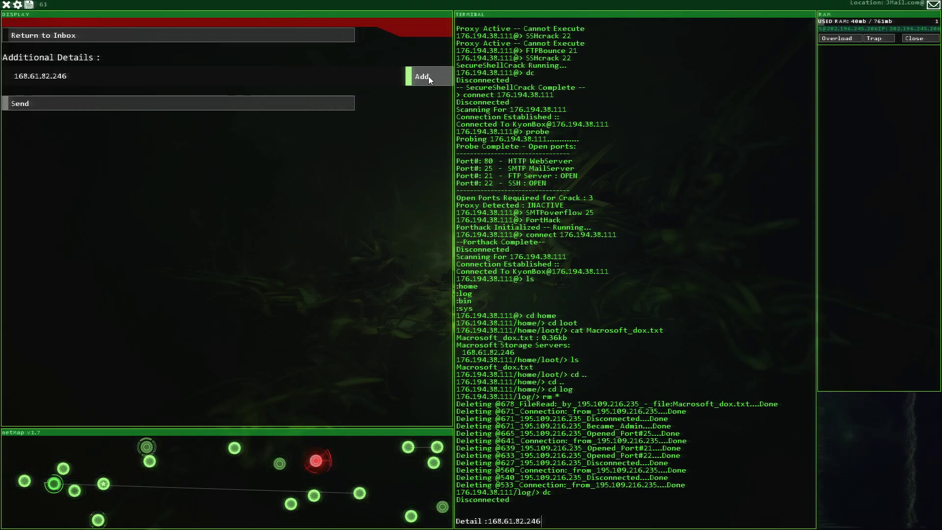
click(422, 77)
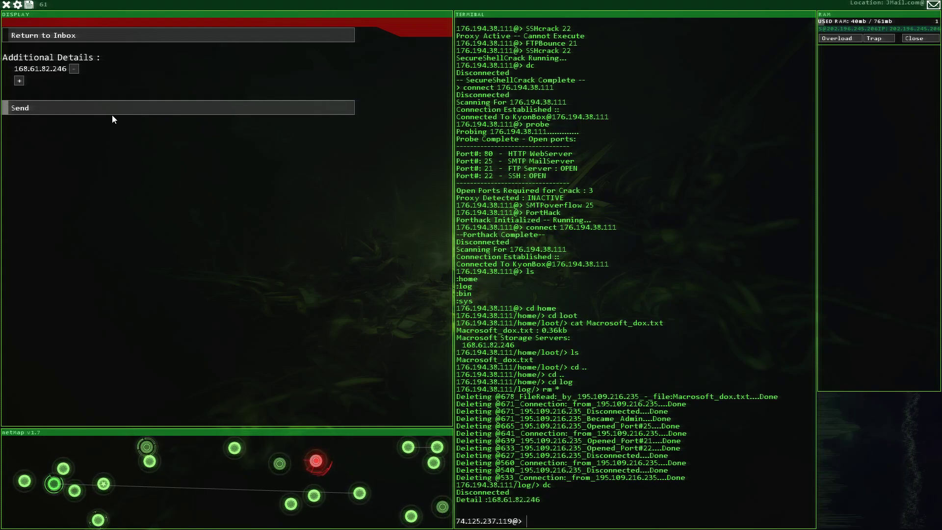
- Send the mission reply to Entropy
click(42, 35)
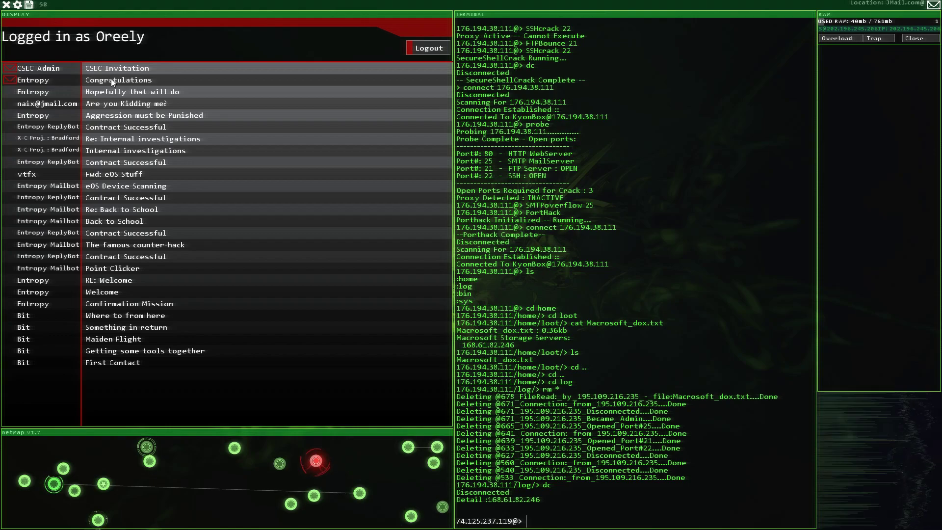
click(119, 80)
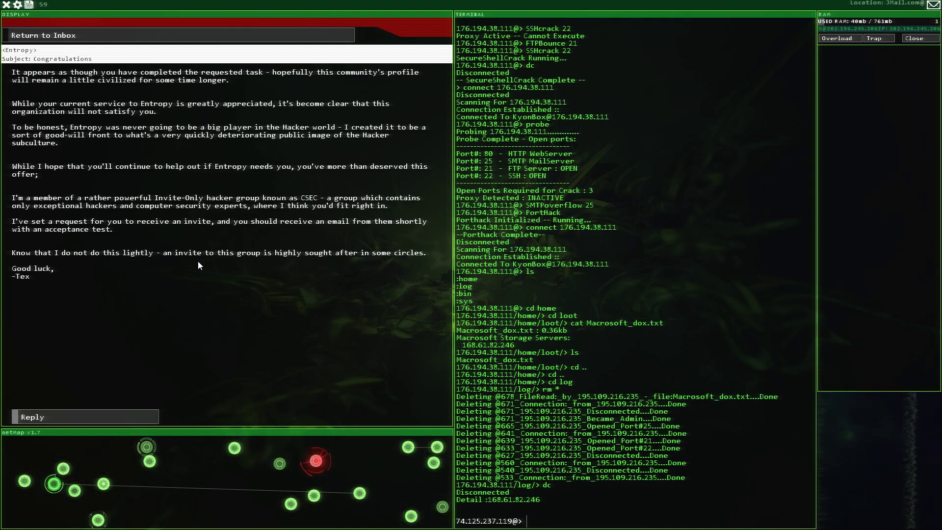
mouse_move(59, 154)
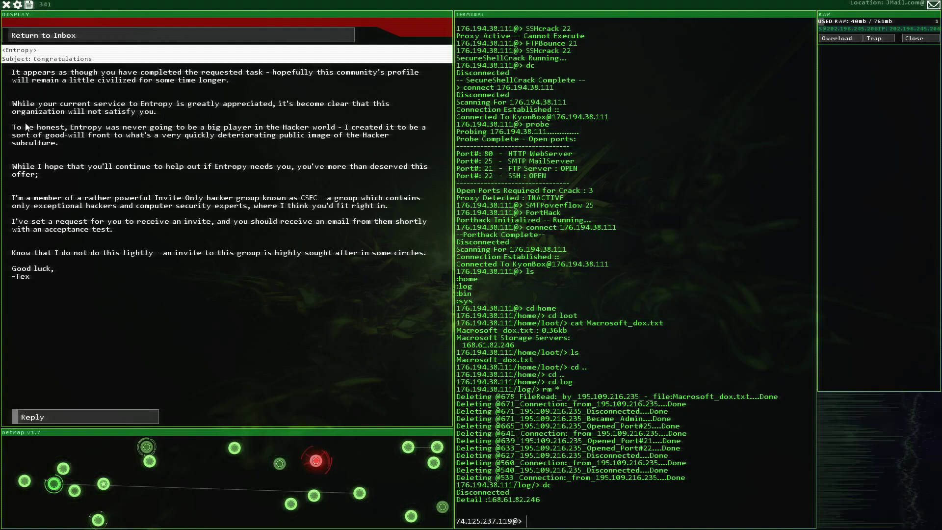
mouse_move(124, 117)
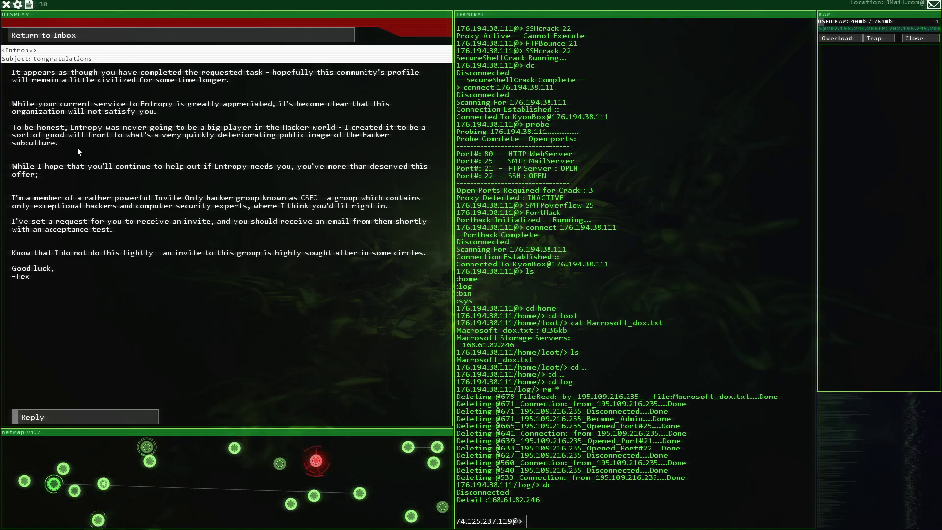
mouse_move(94, 182)
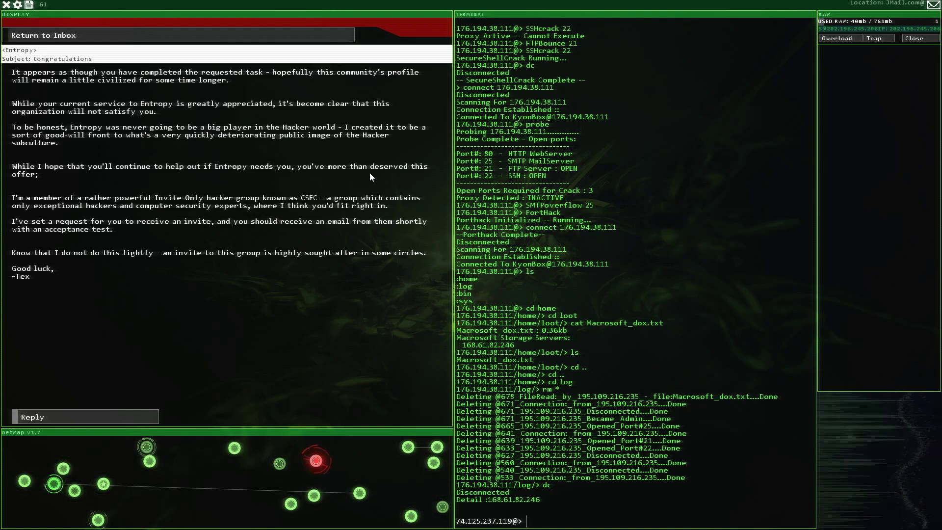
mouse_move(22, 181)
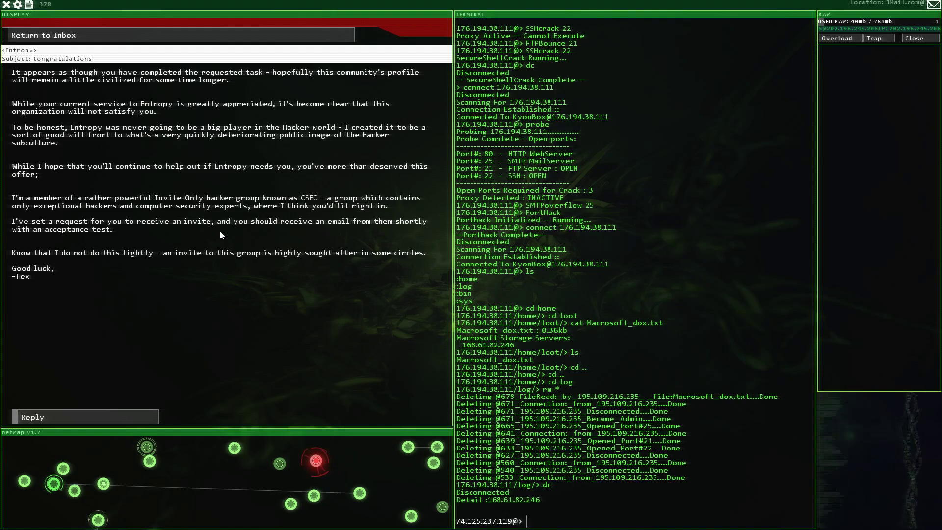
mouse_move(346, 206)
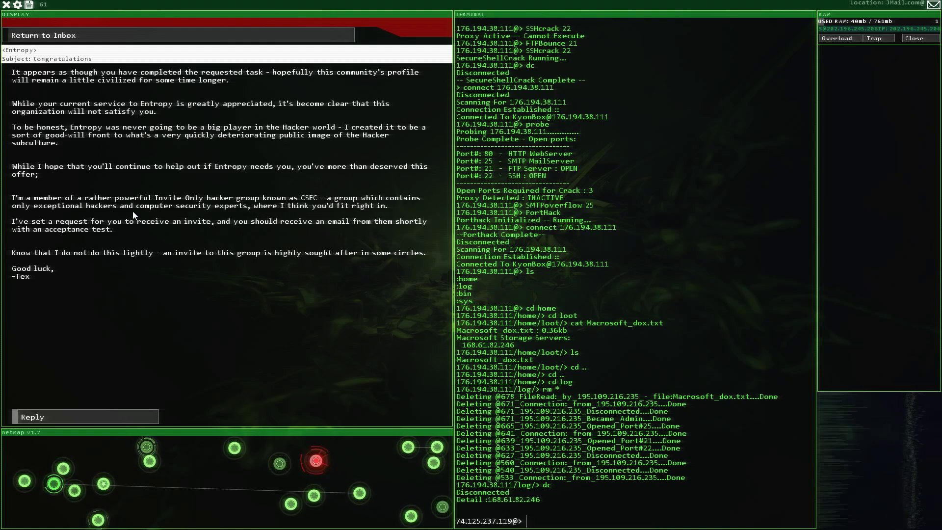
mouse_move(258, 233)
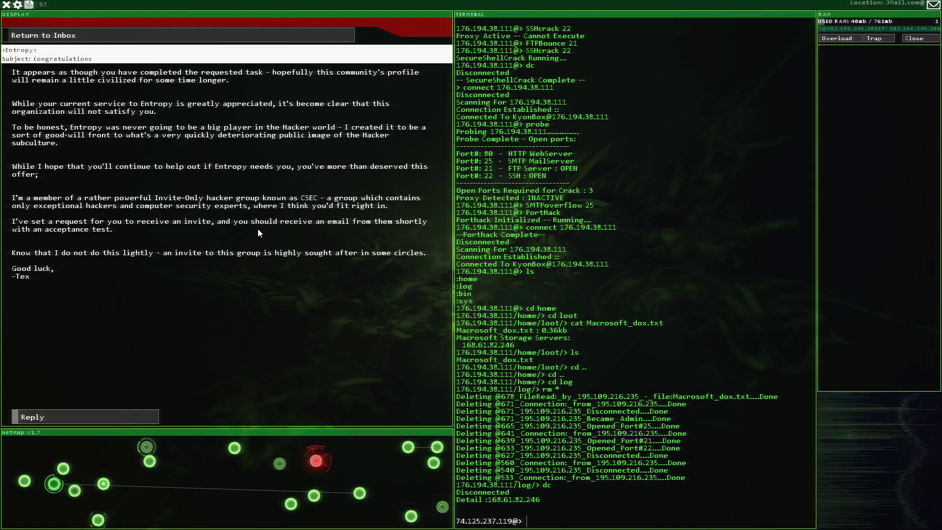
mouse_move(147, 224)
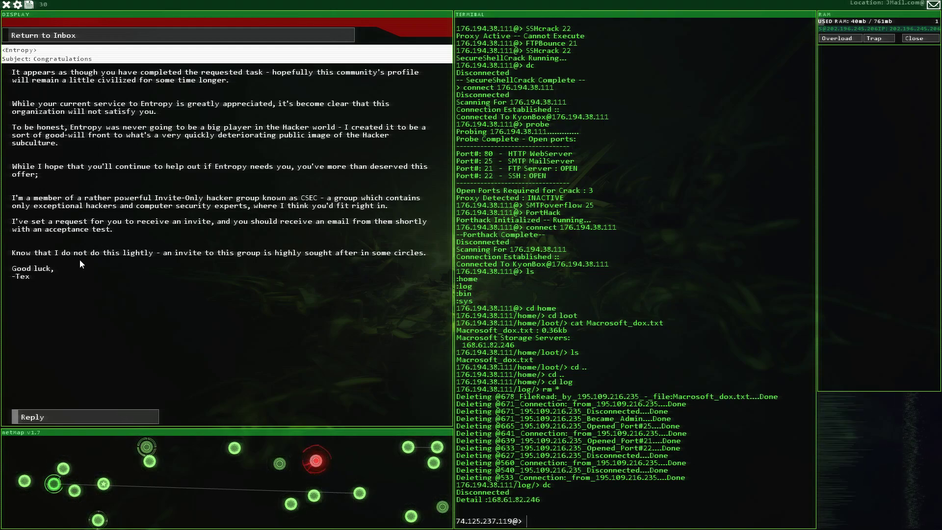
mouse_move(149, 262)
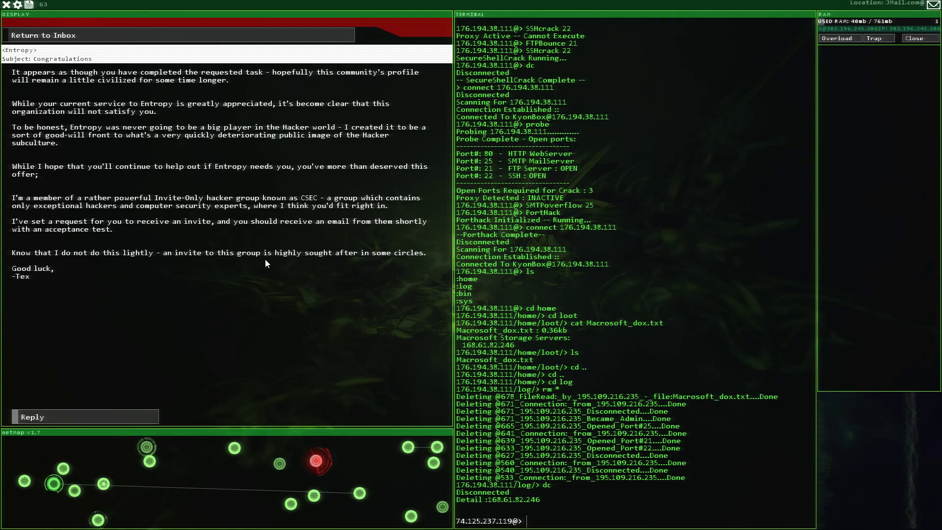
mouse_move(356, 267)
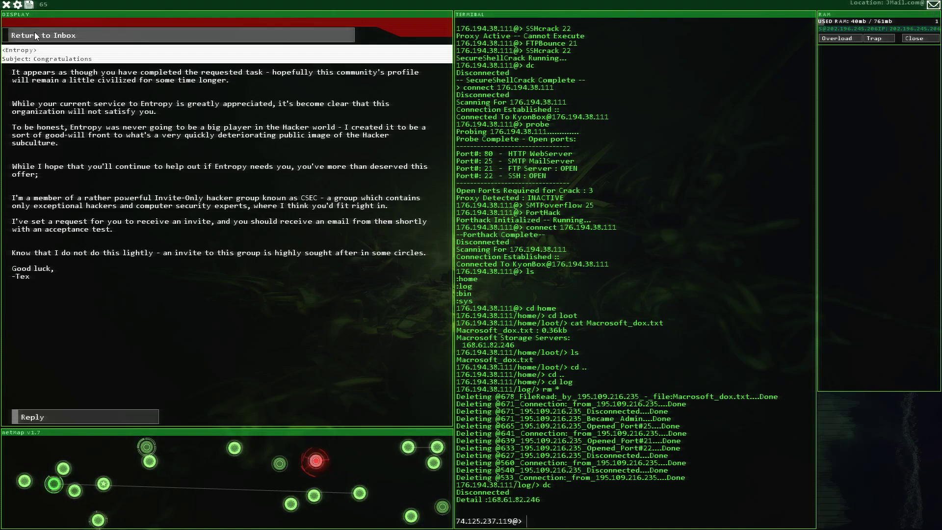
click(45, 35)
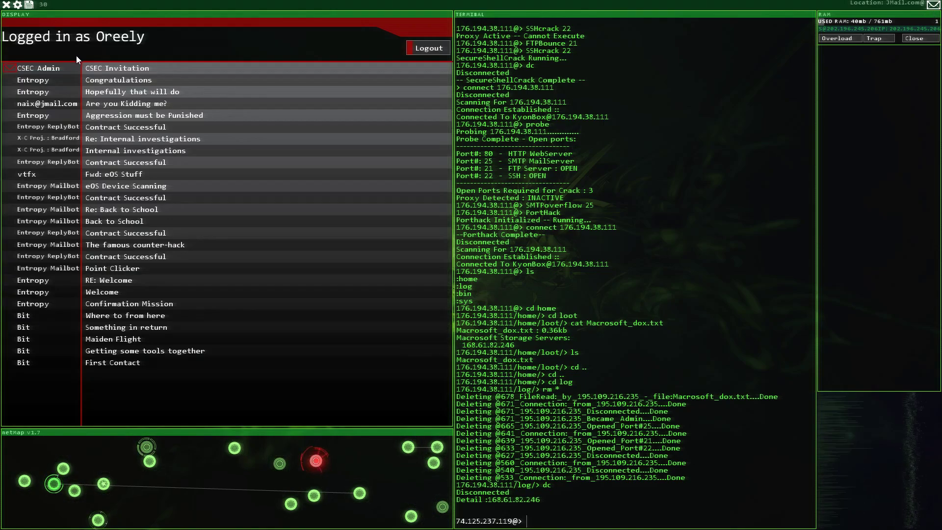